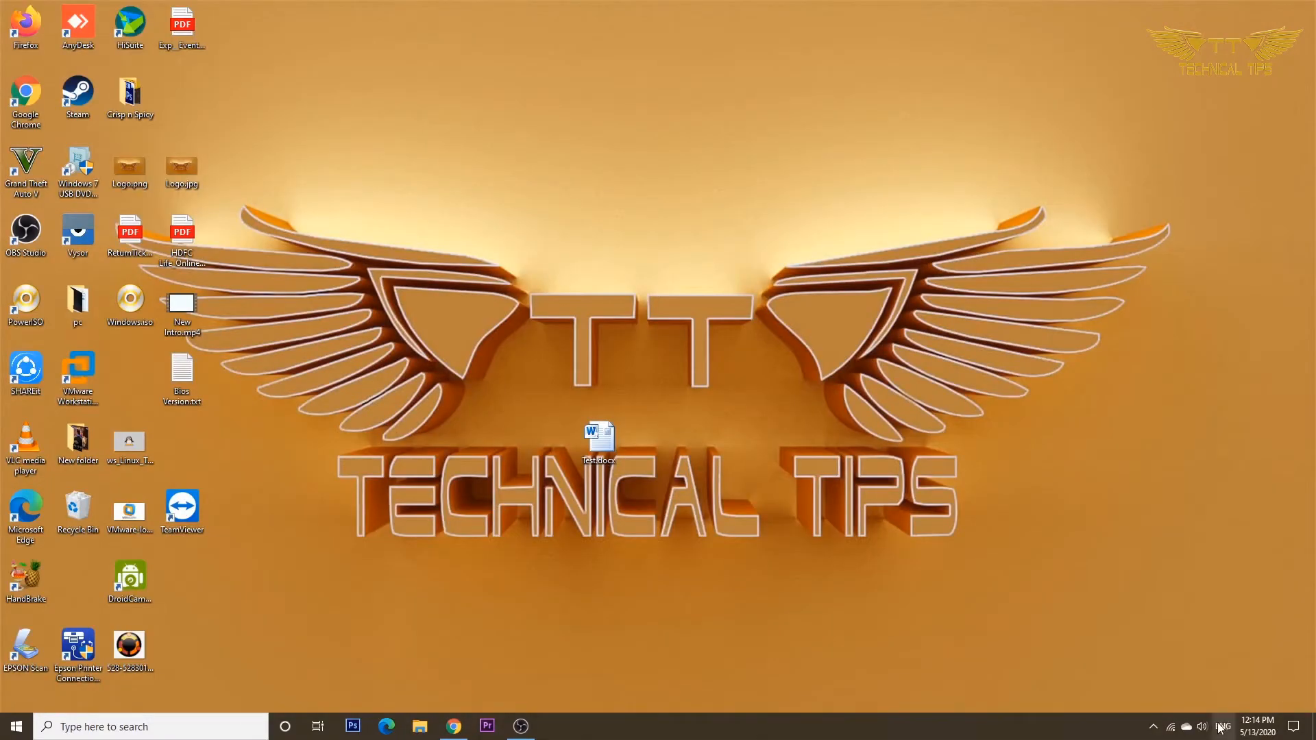
mouse_move(1183, 727)
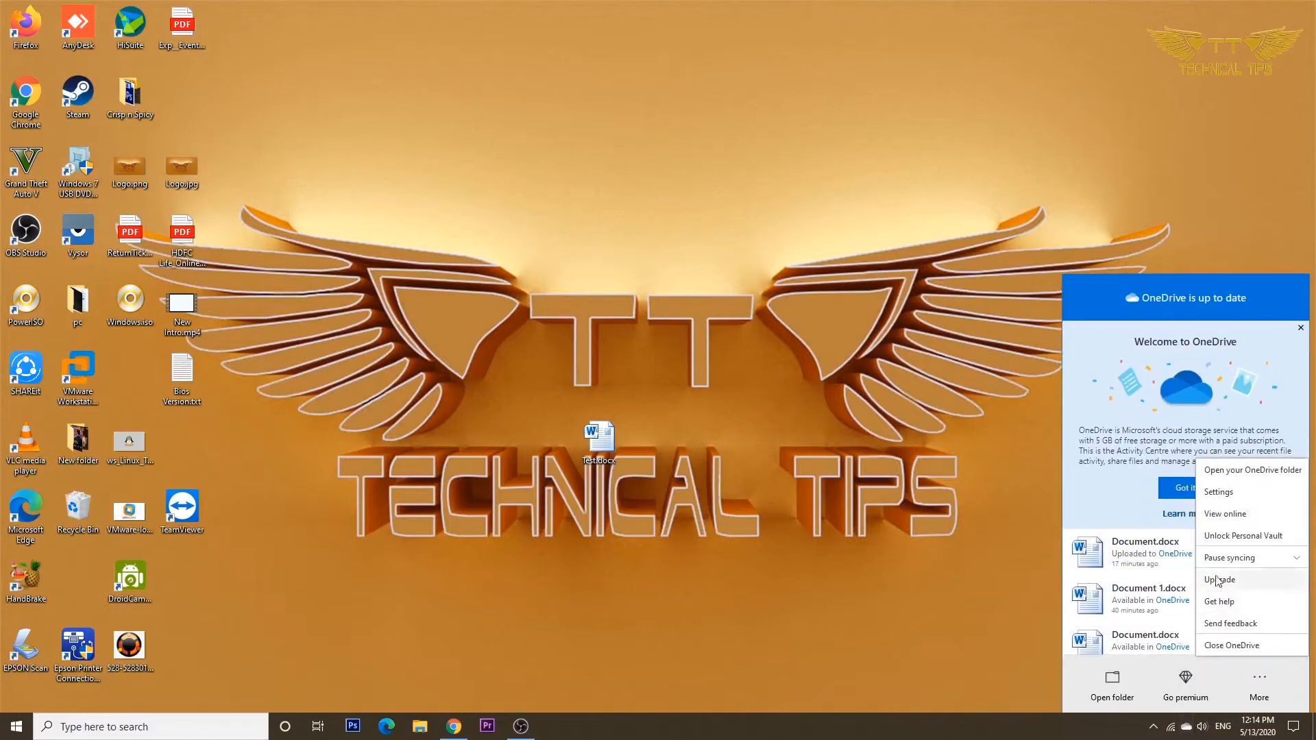
Step: Tick 'Save space and download files as you use them' on OneDrive's Settings tab
left_click(1218, 491)
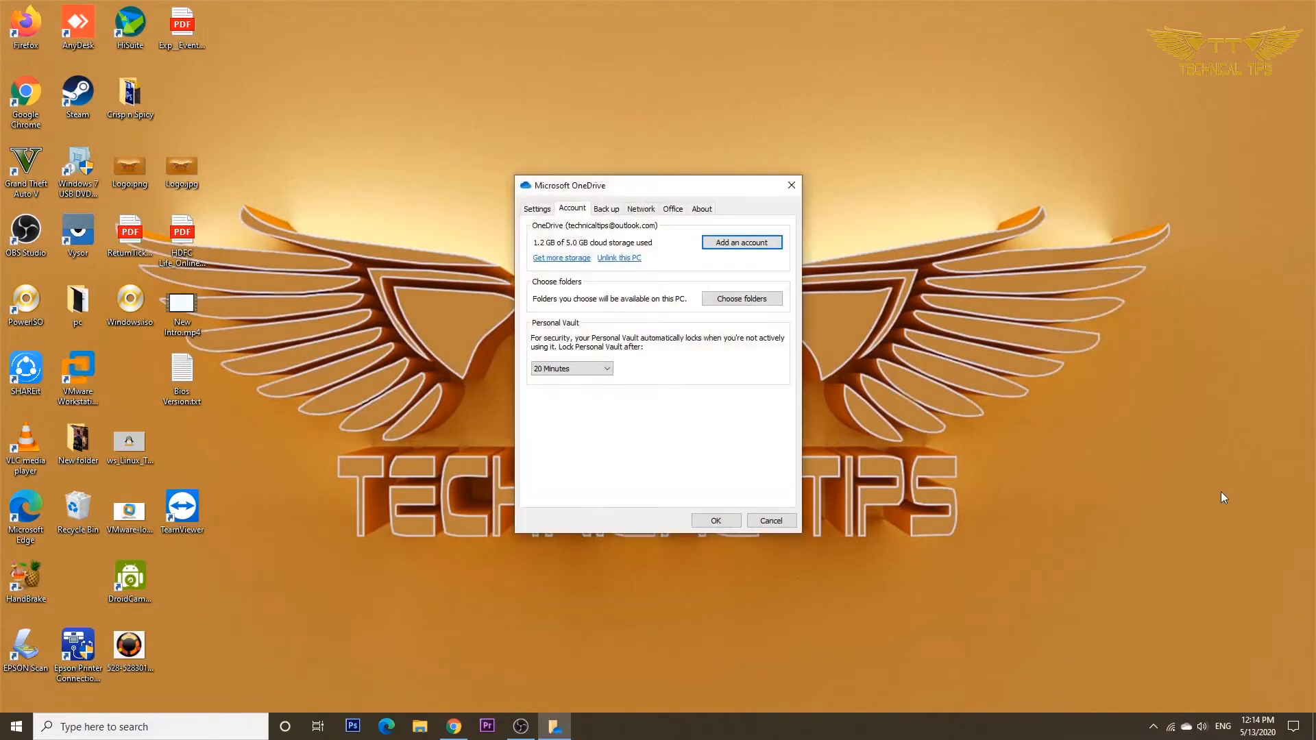
mouse_move(806, 417)
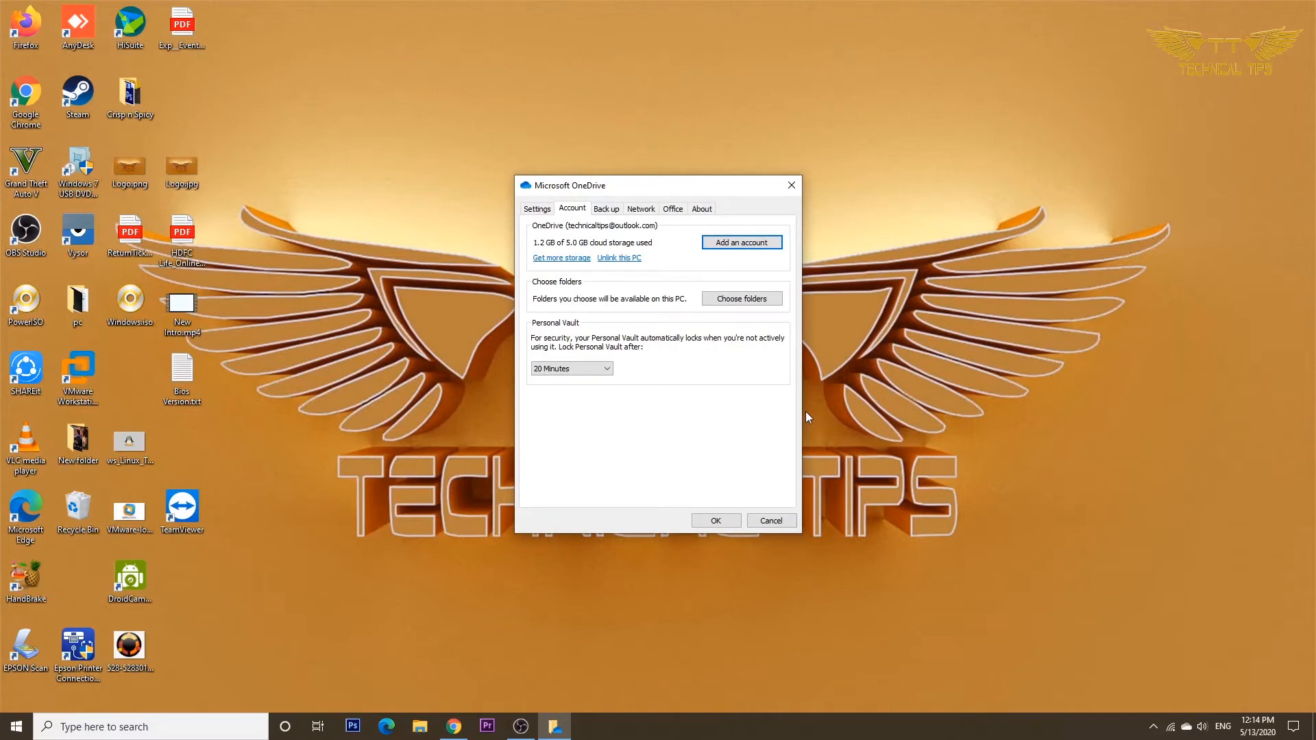
mouse_move(591, 278)
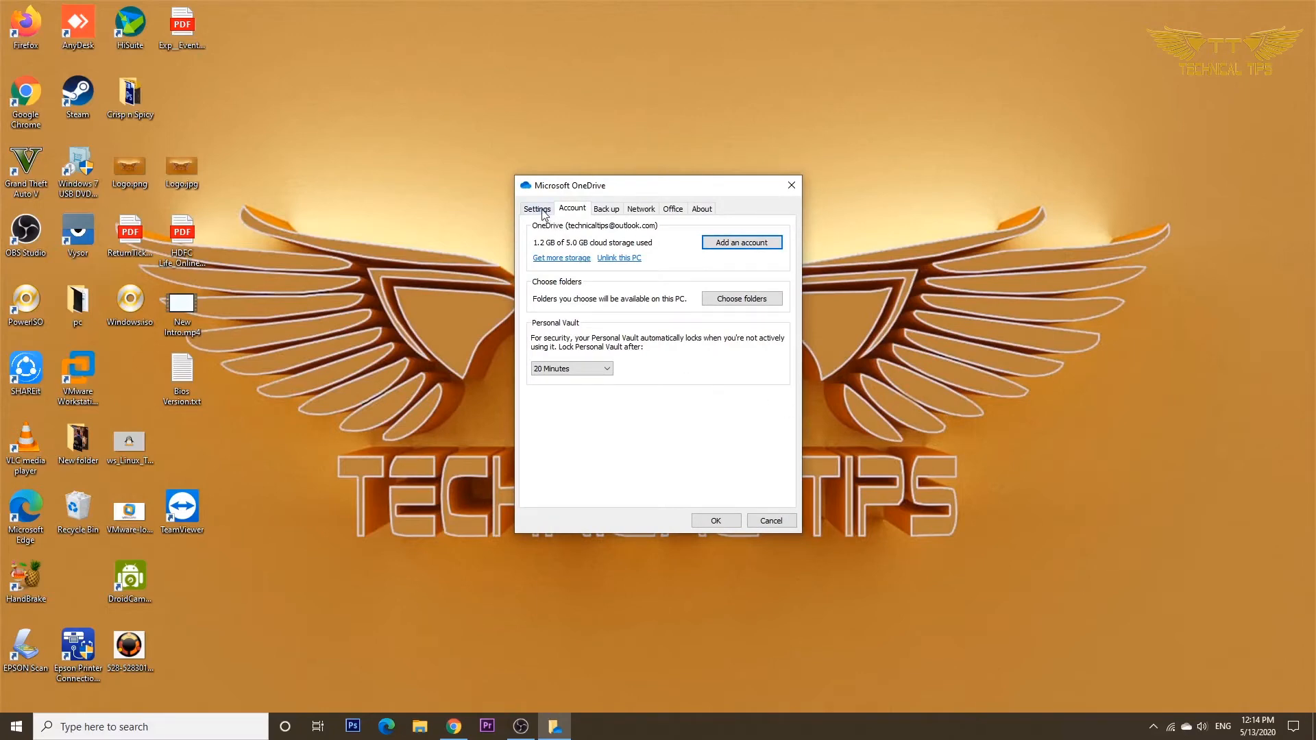
left_click(536, 209)
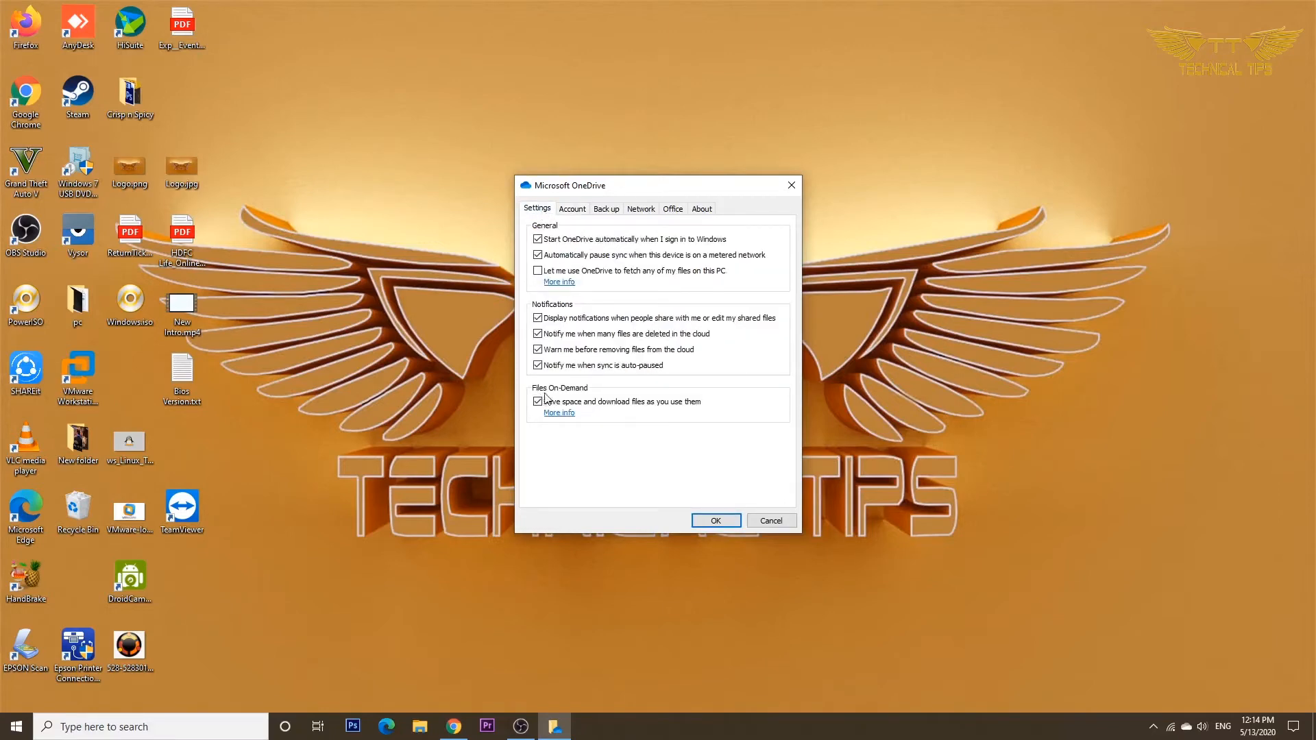
mouse_move(599, 400)
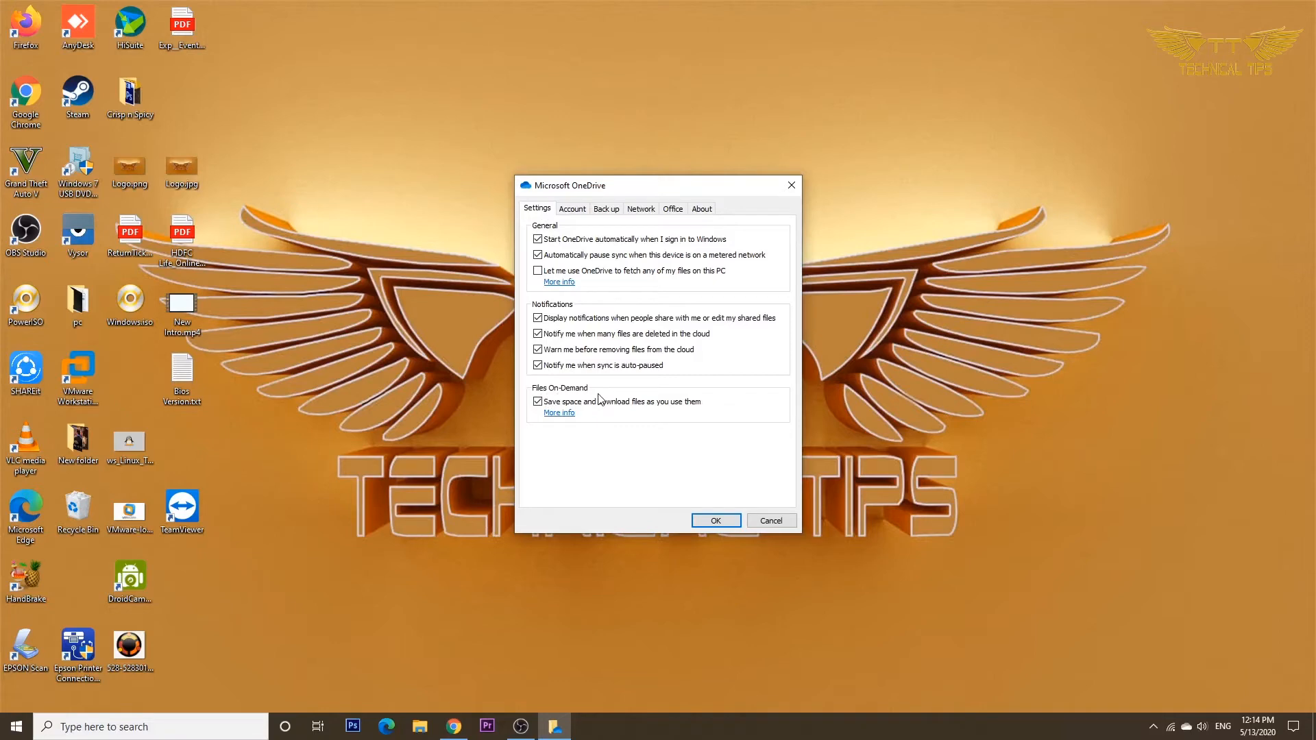
left_click(538, 402)
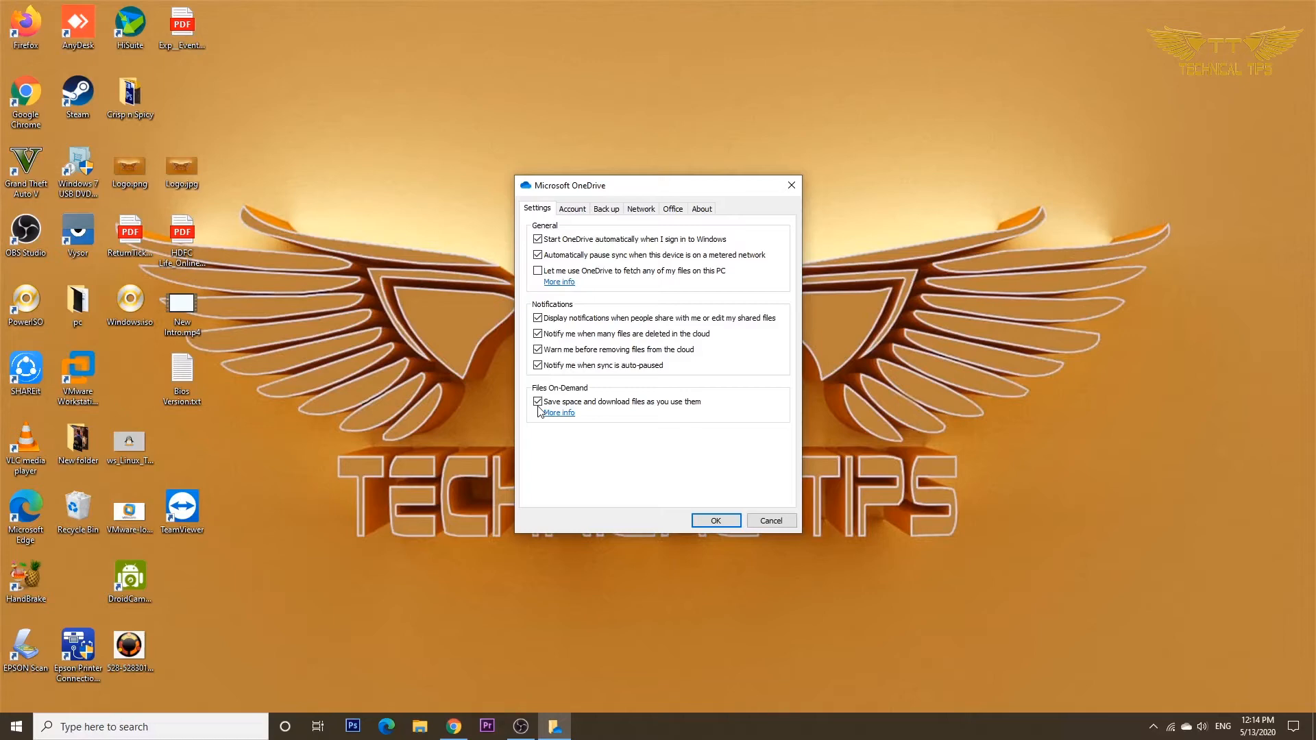
mouse_move(639, 456)
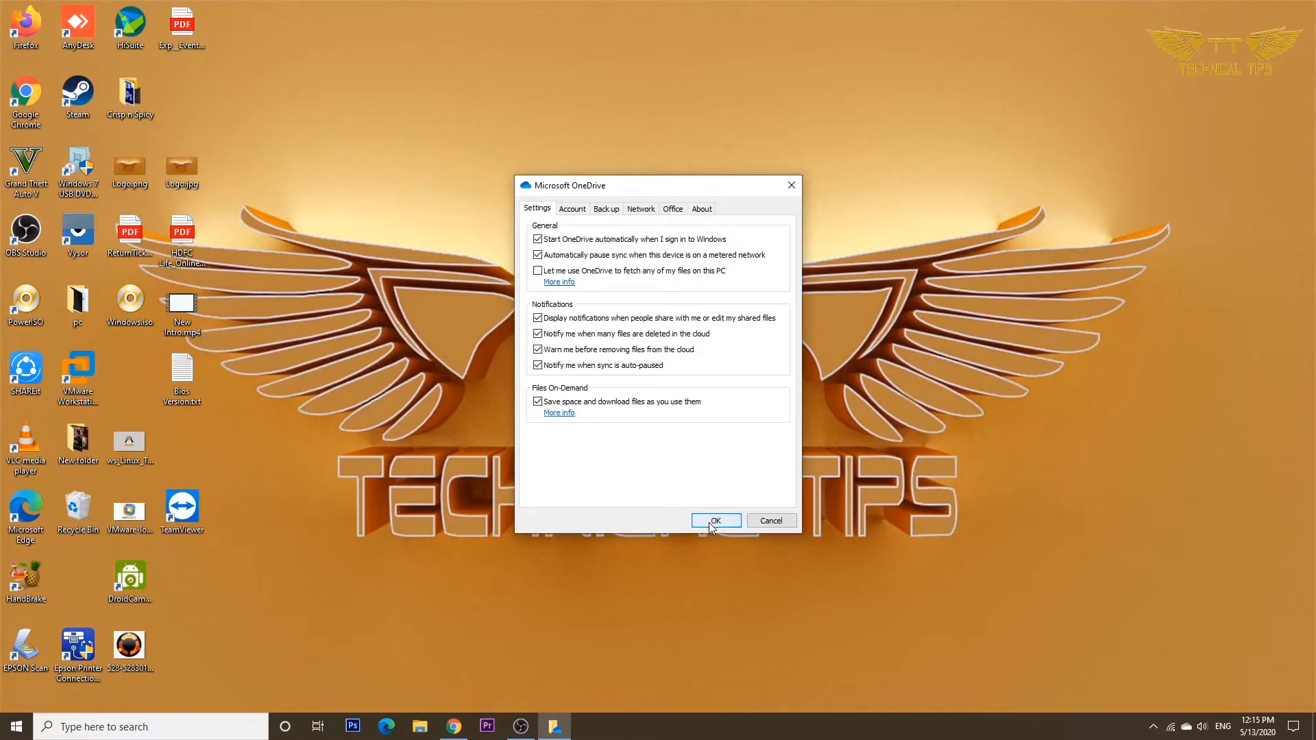
Step: Confirm the OneDrive settings with OK and launch File Explorer from the taskbar
left_click(714, 520)
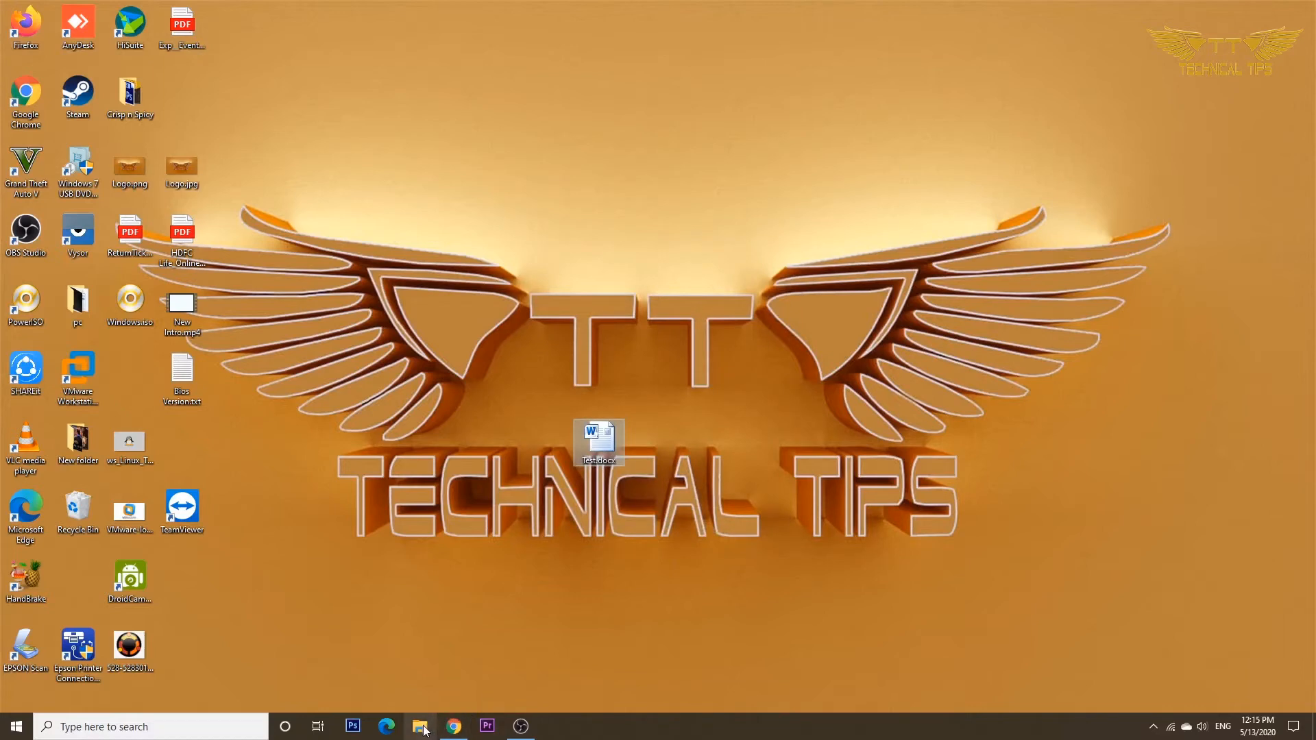
left_click(422, 726)
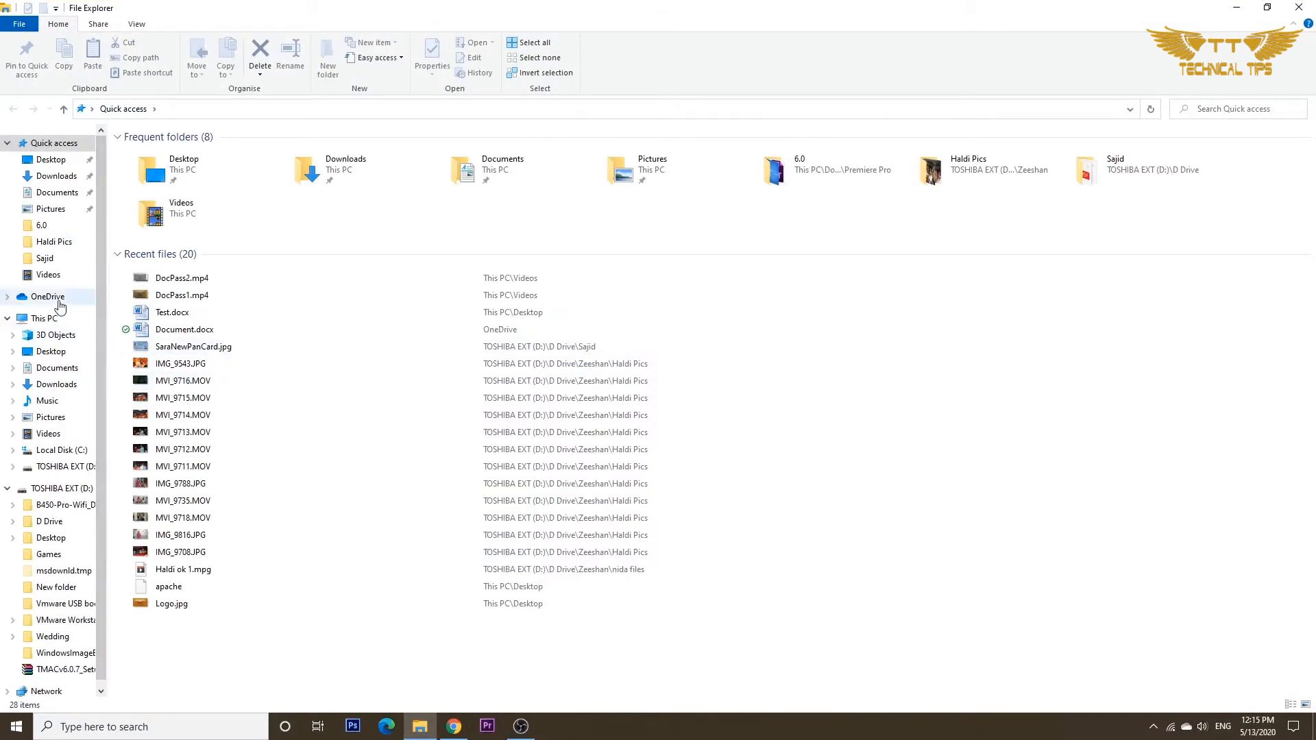
Step: Open the OneDrive folder and check the Status icons of its folders and files
left_click(47, 297)
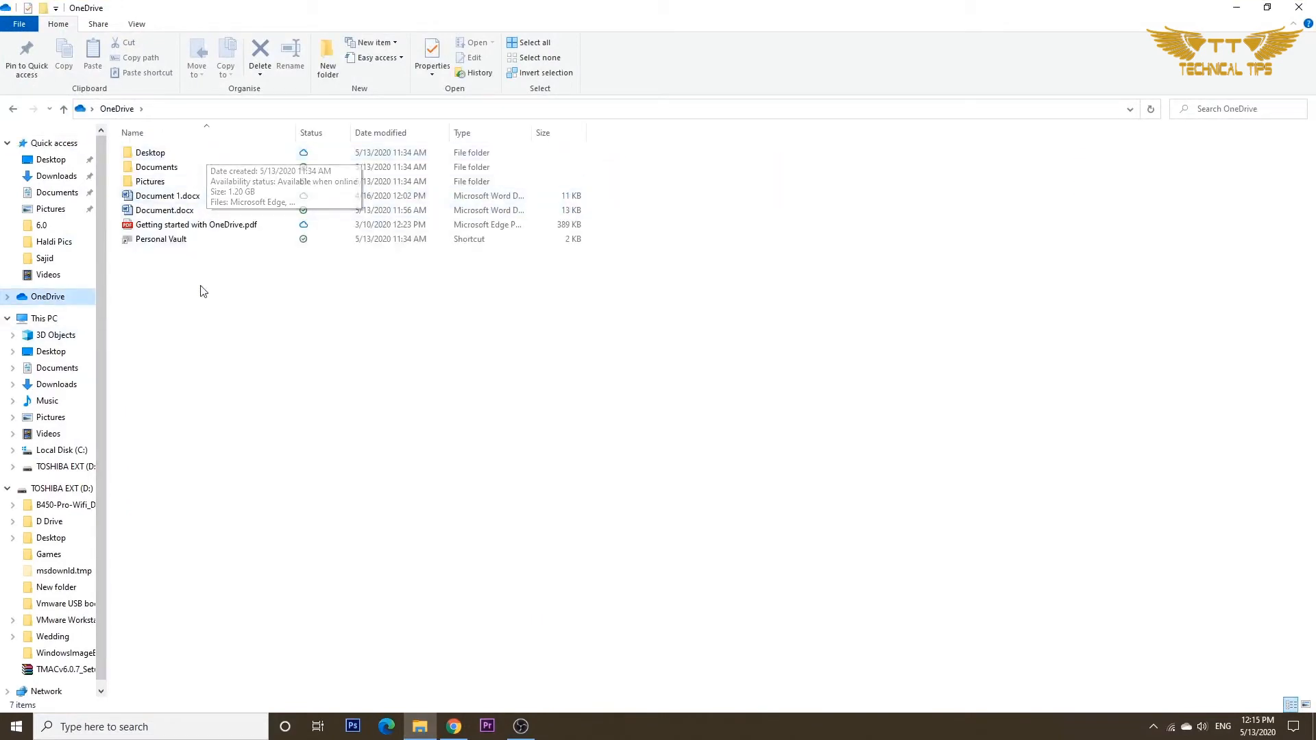
mouse_move(218, 308)
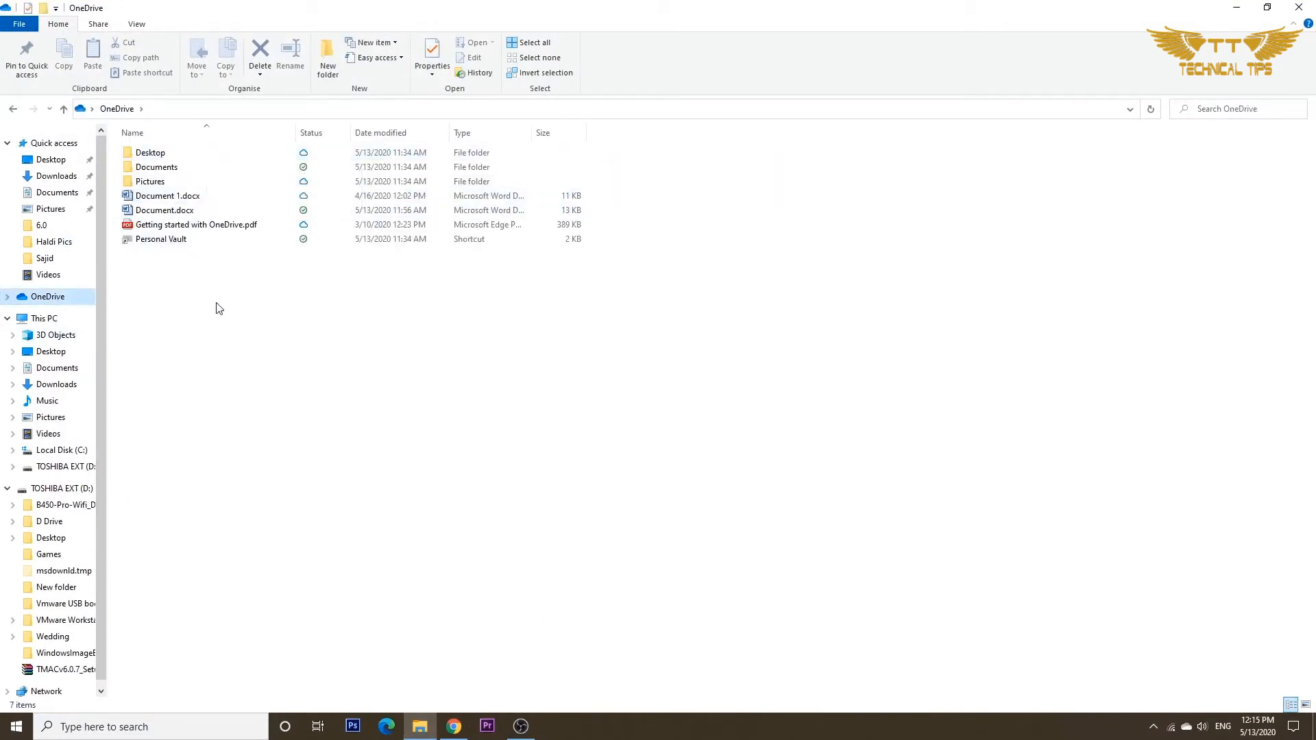
left_click(156, 168)
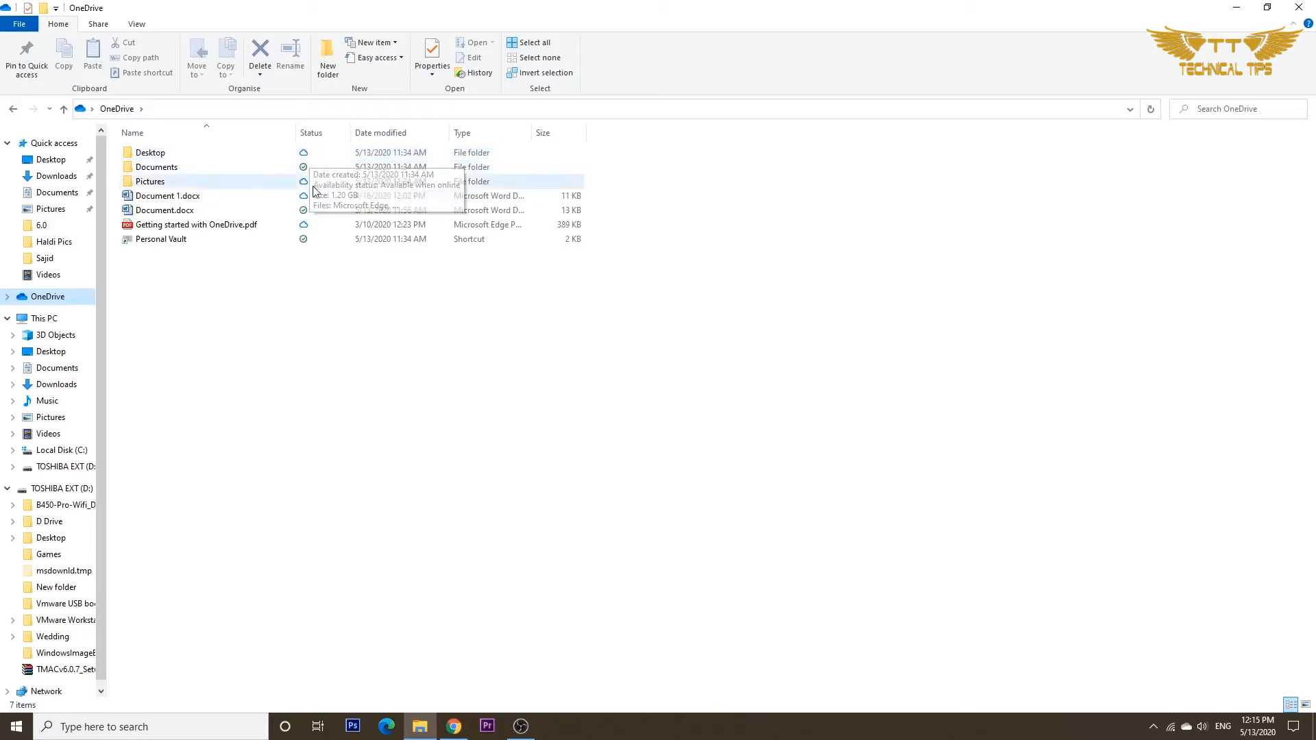
mouse_move(311, 173)
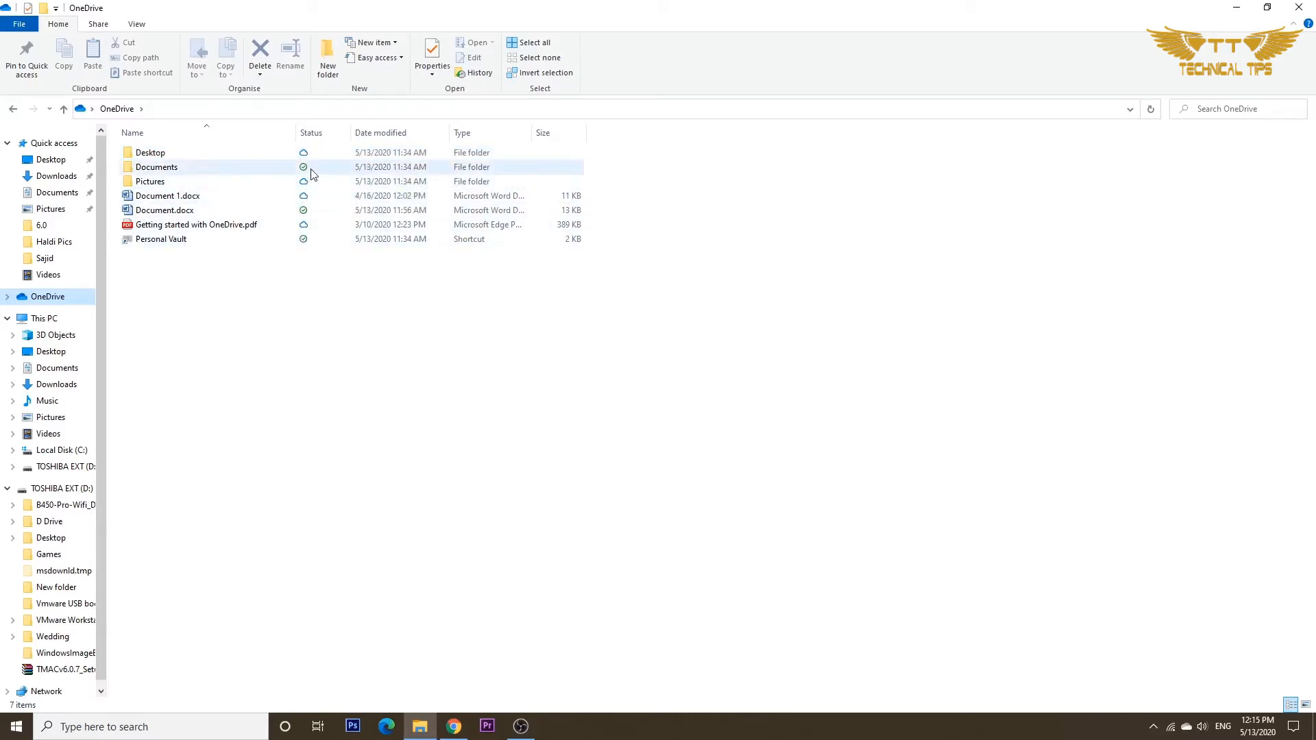
mouse_move(285, 224)
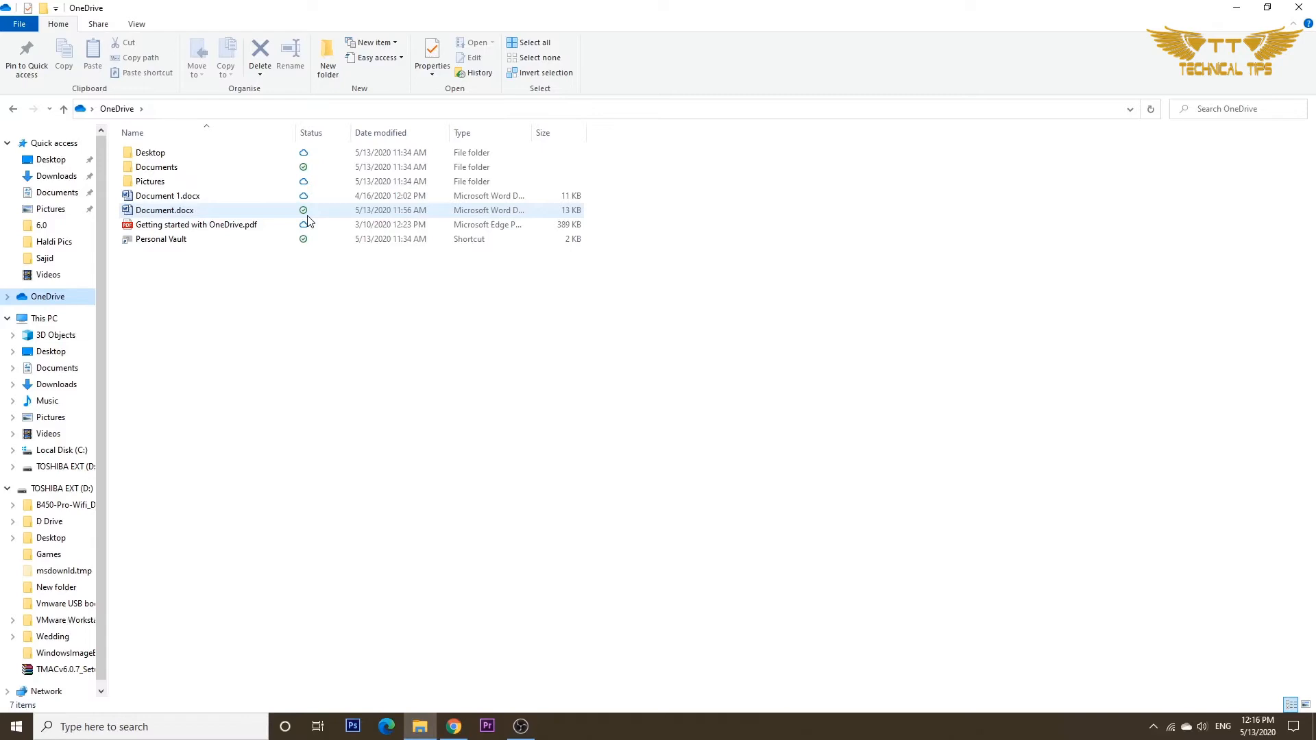
mouse_move(308, 221)
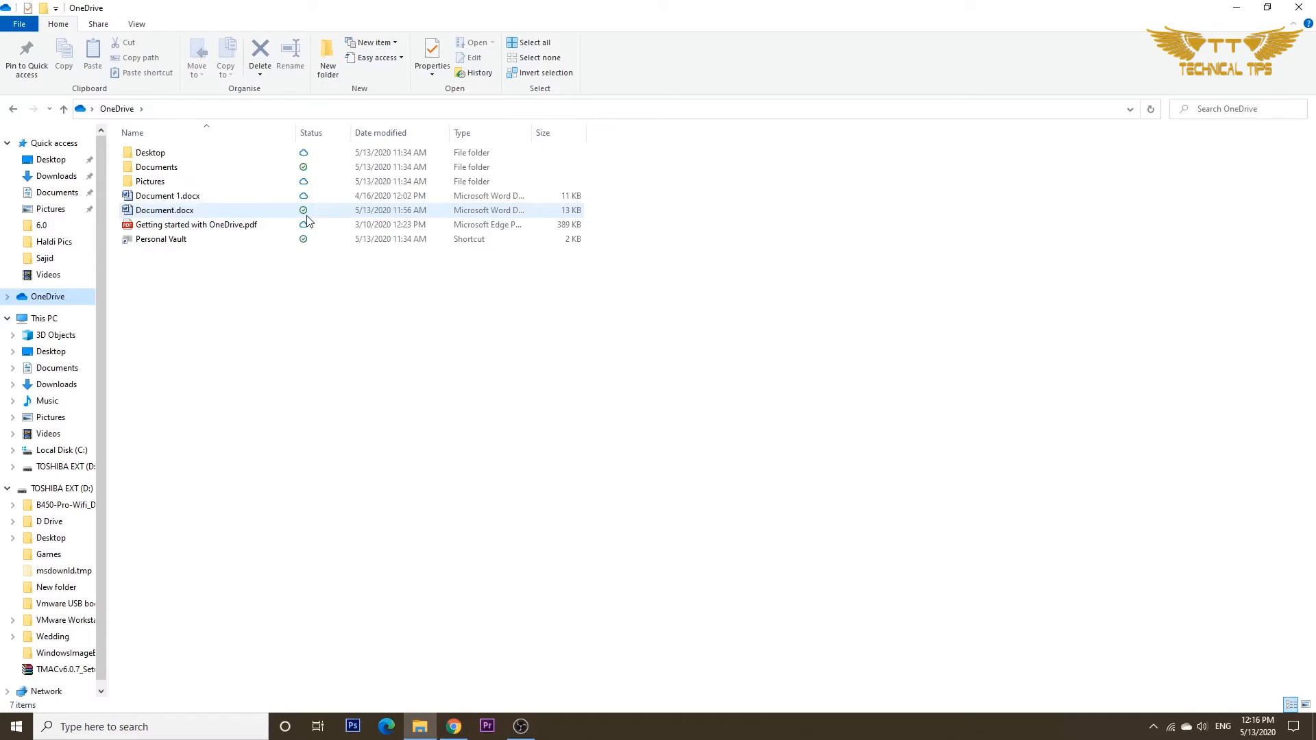
left_click(336, 418)
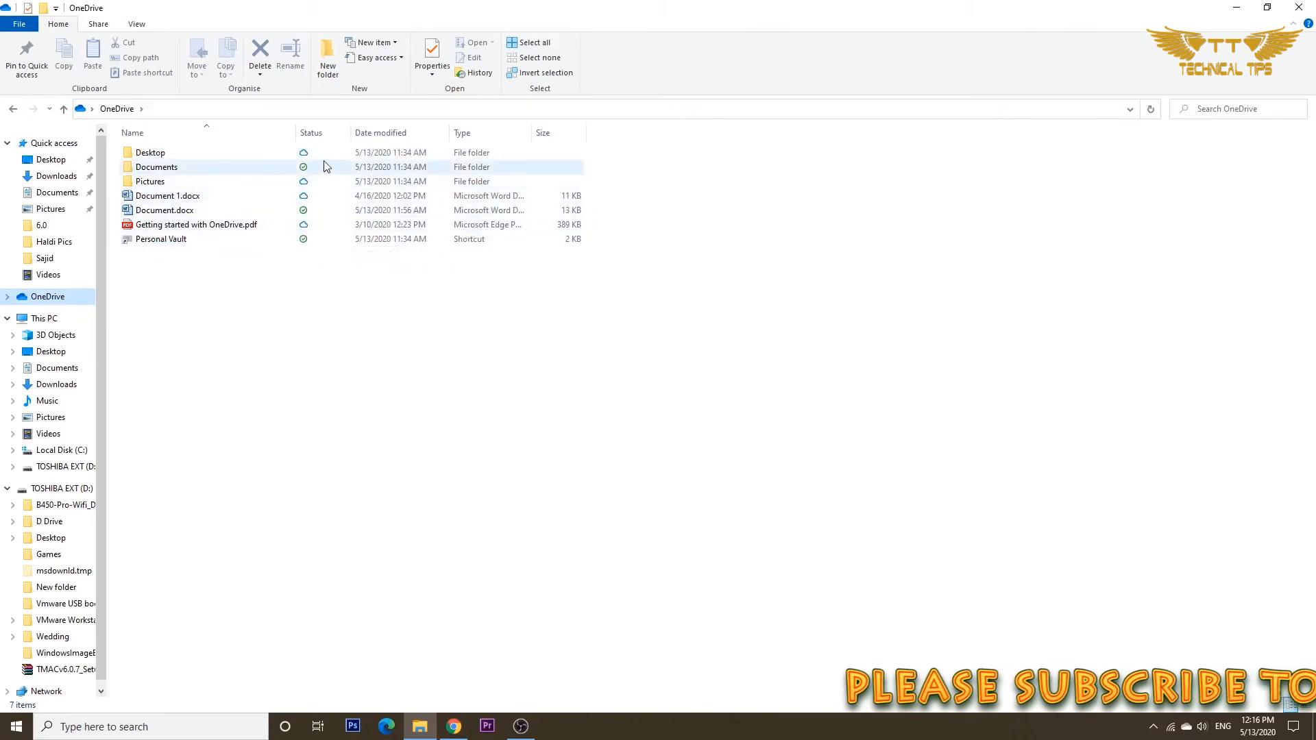
left_click(151, 181)
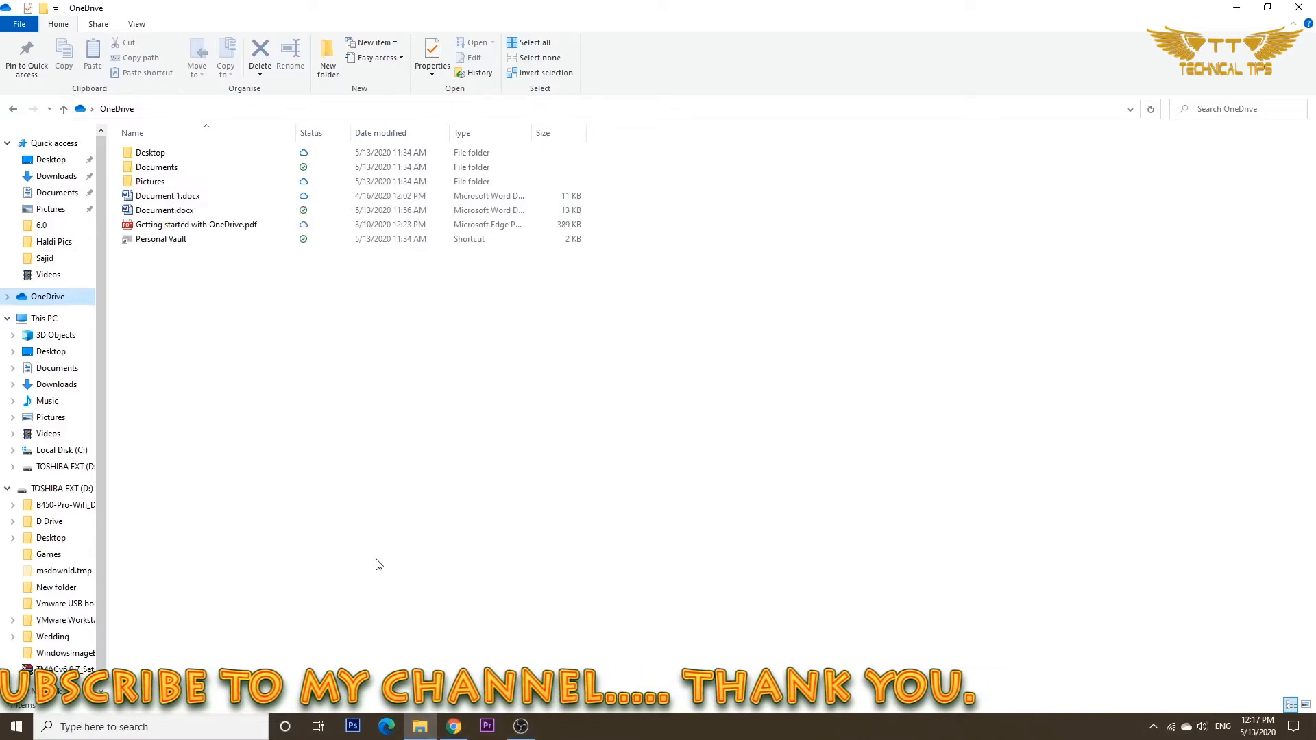
left_click(164, 210)
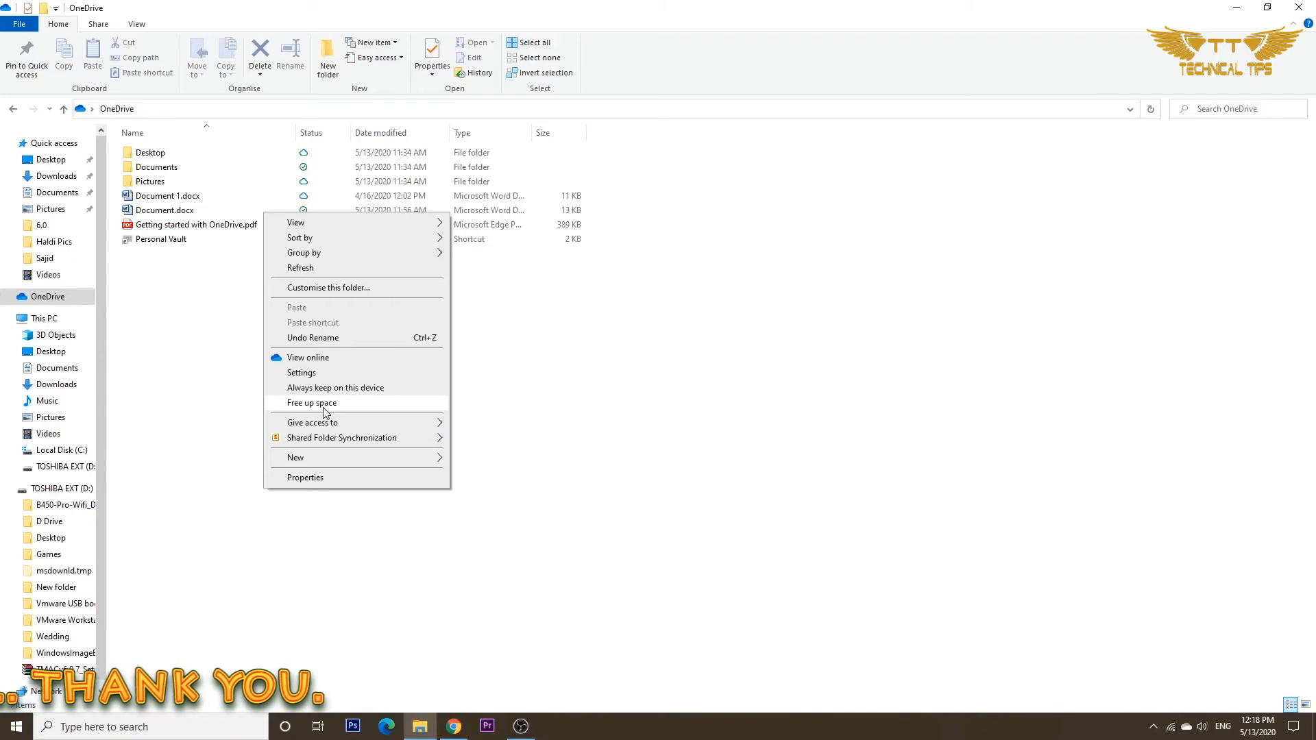
left_click(311, 403)
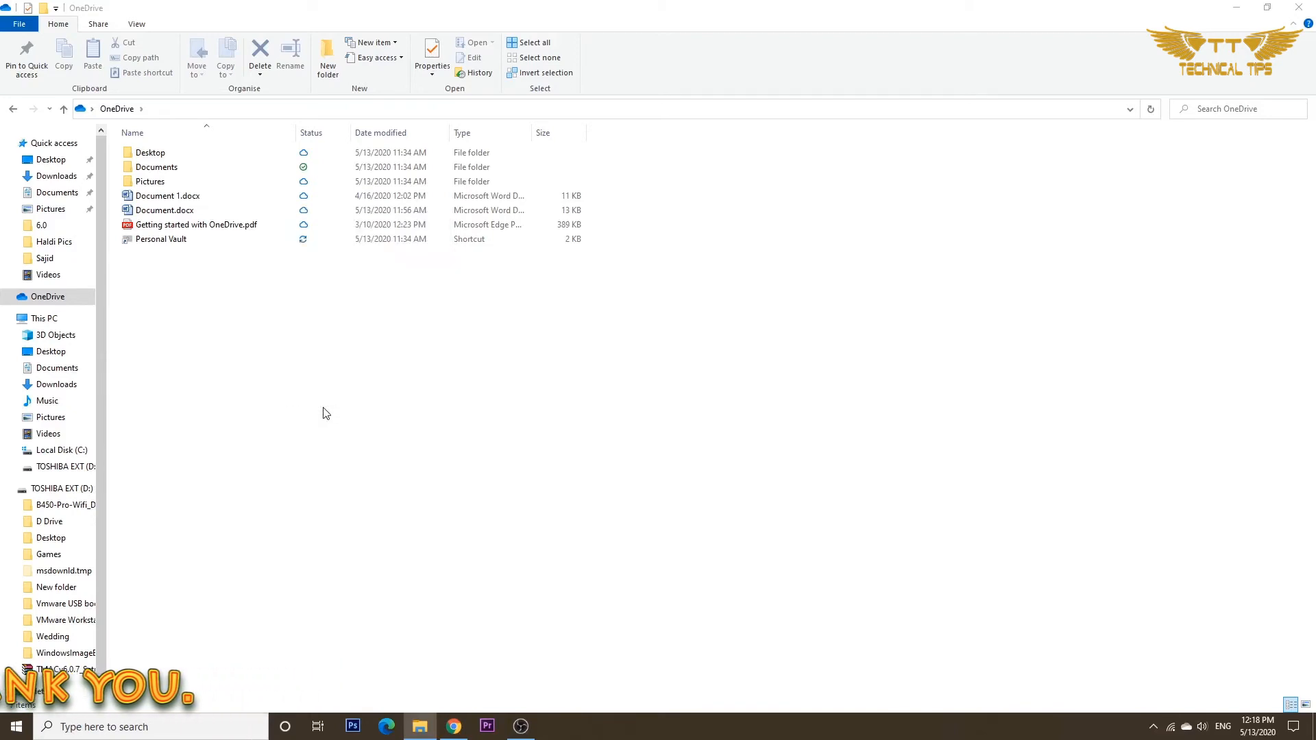
mouse_move(304, 299)
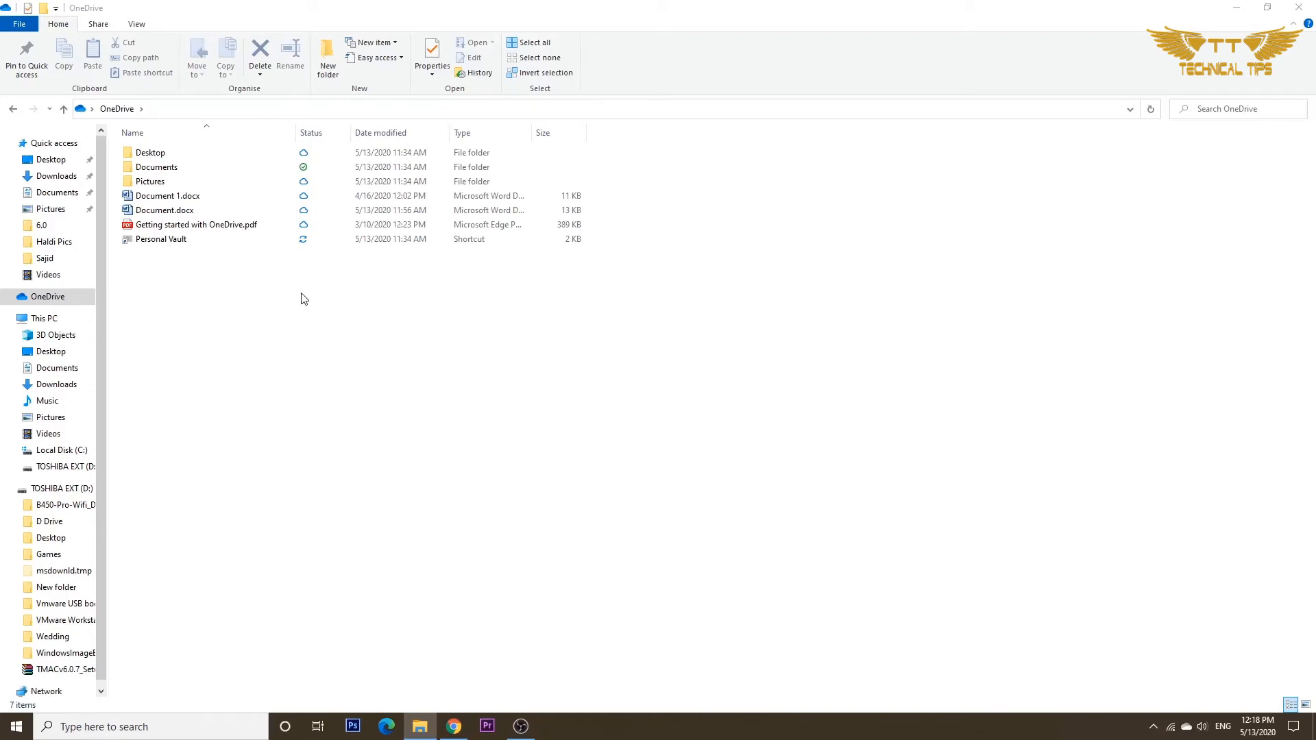
mouse_move(225, 258)
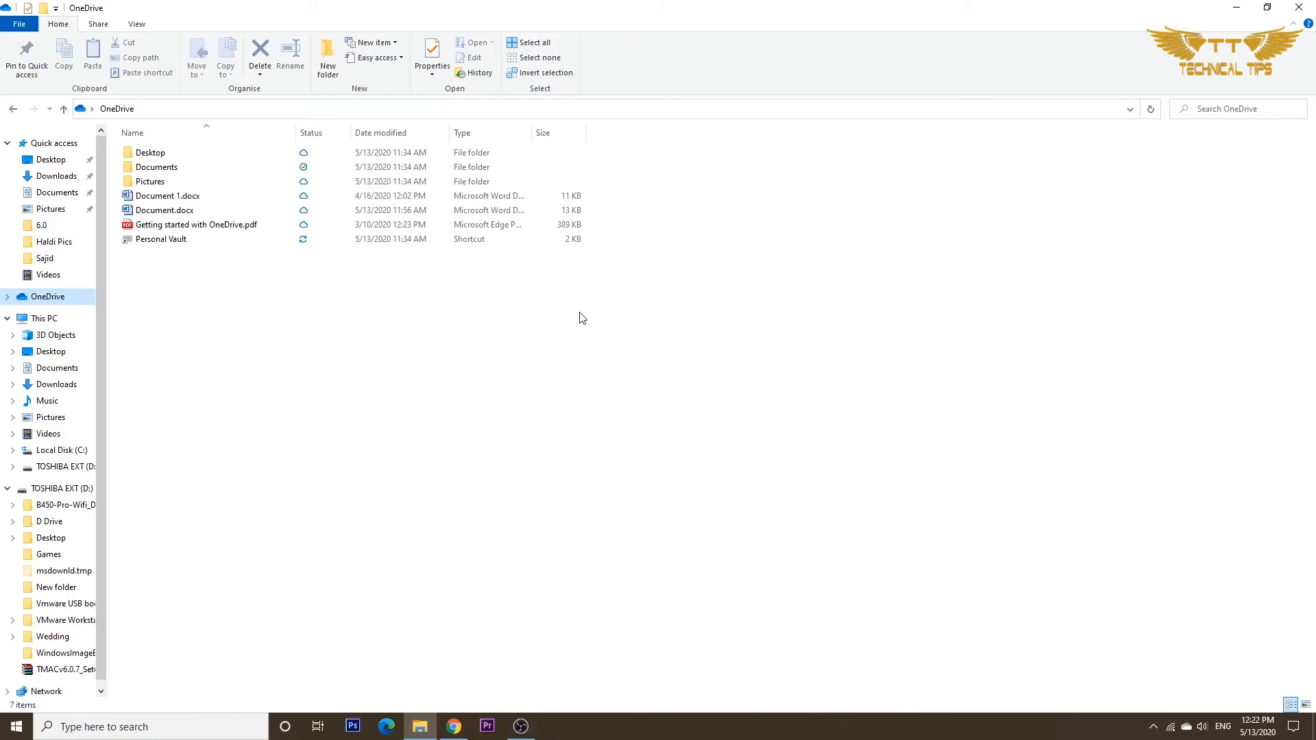
Step: Mark Document.docx 'Always keep on this device', then close the File Explorer window
left_click(168, 196)
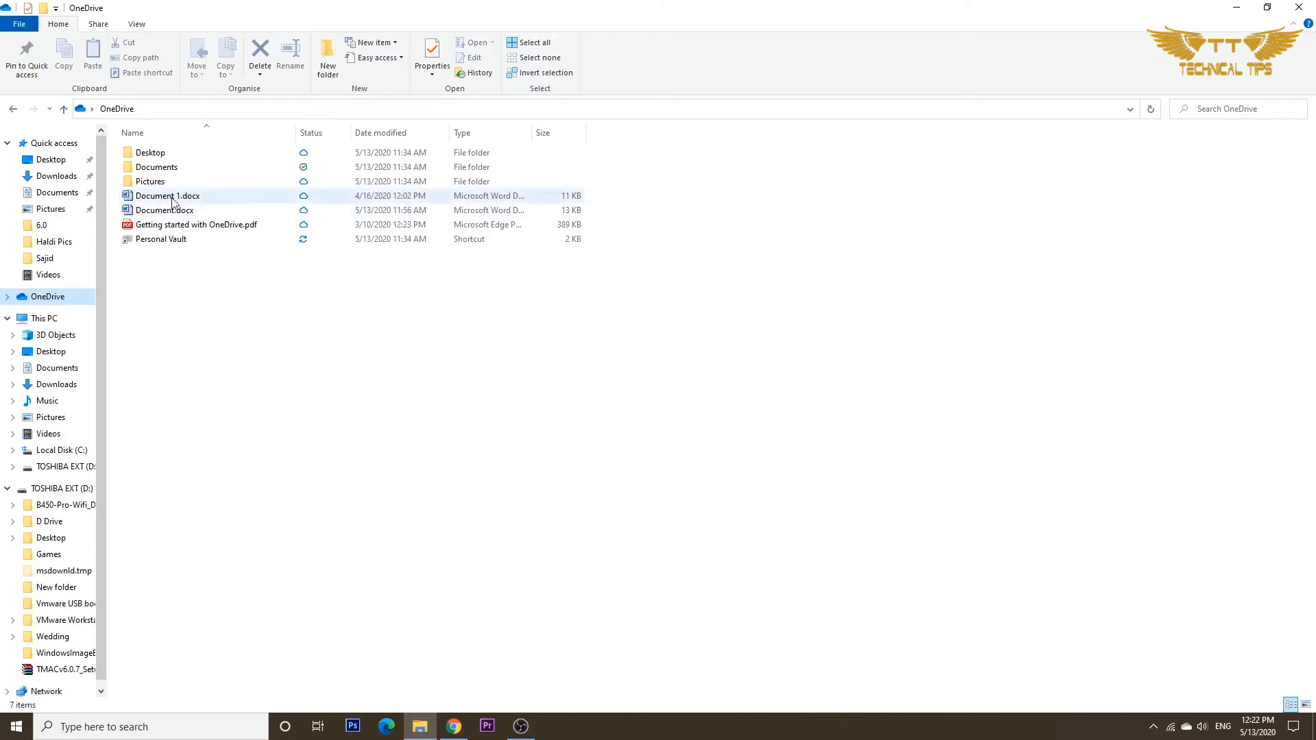
mouse_move(168, 195)
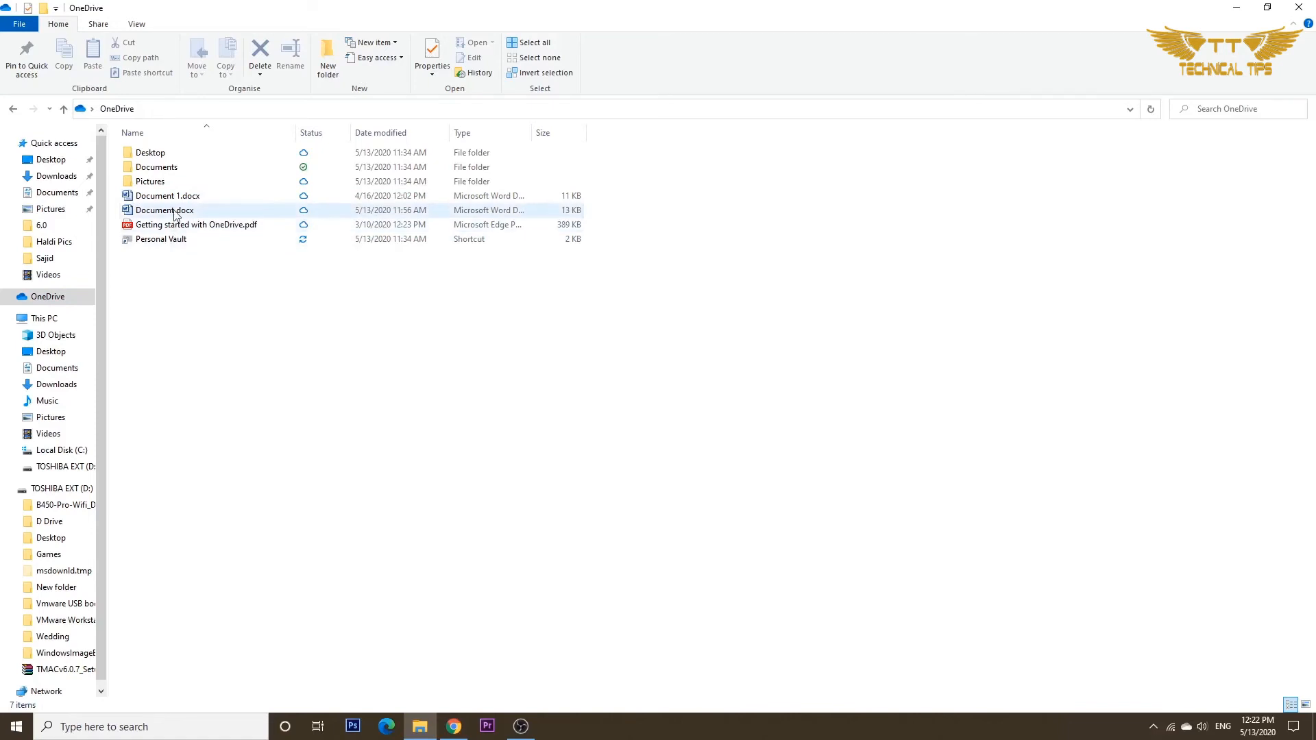
right_click(164, 210)
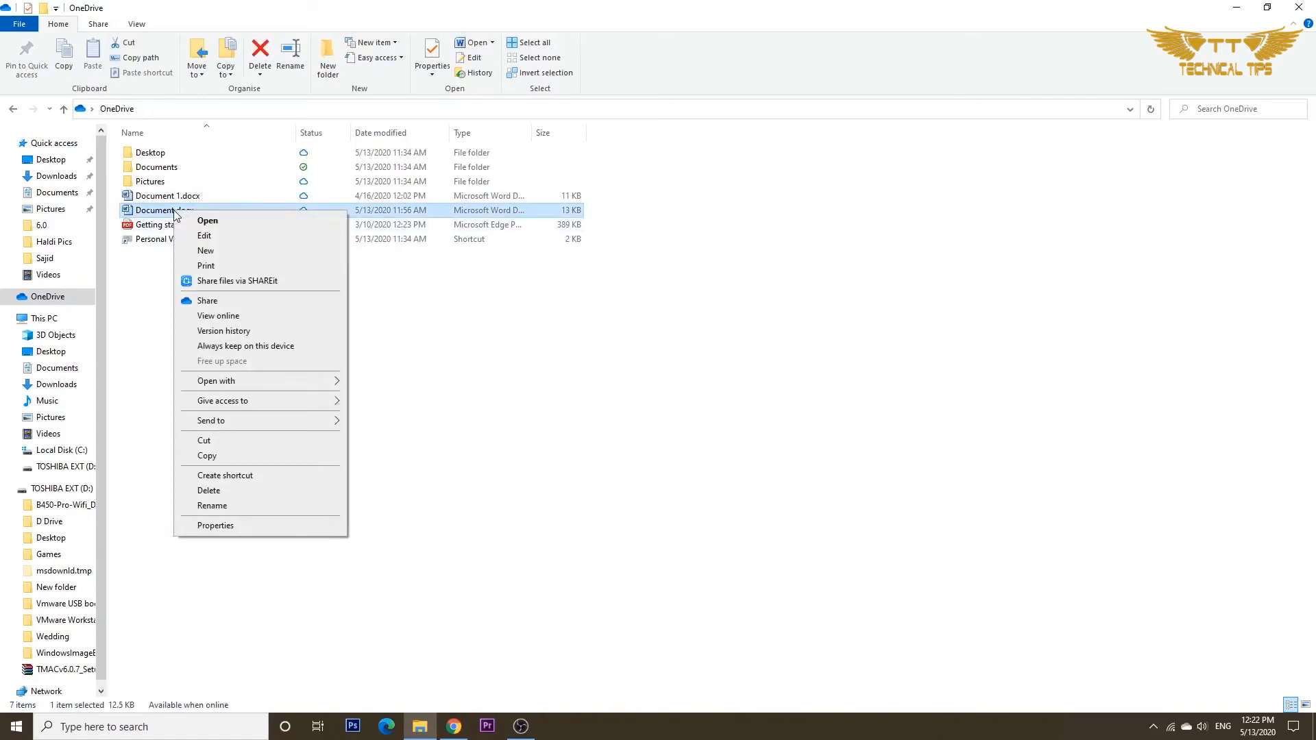
mouse_move(247, 346)
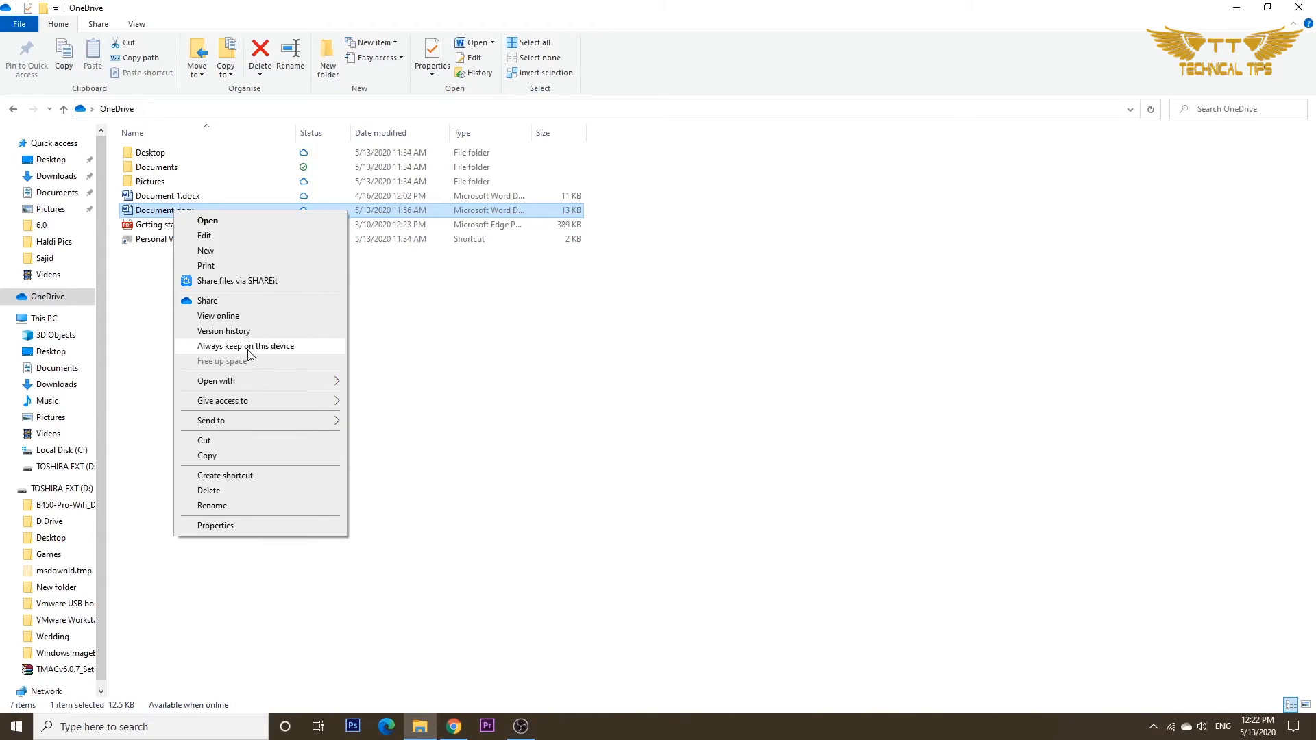
left_click(246, 345)
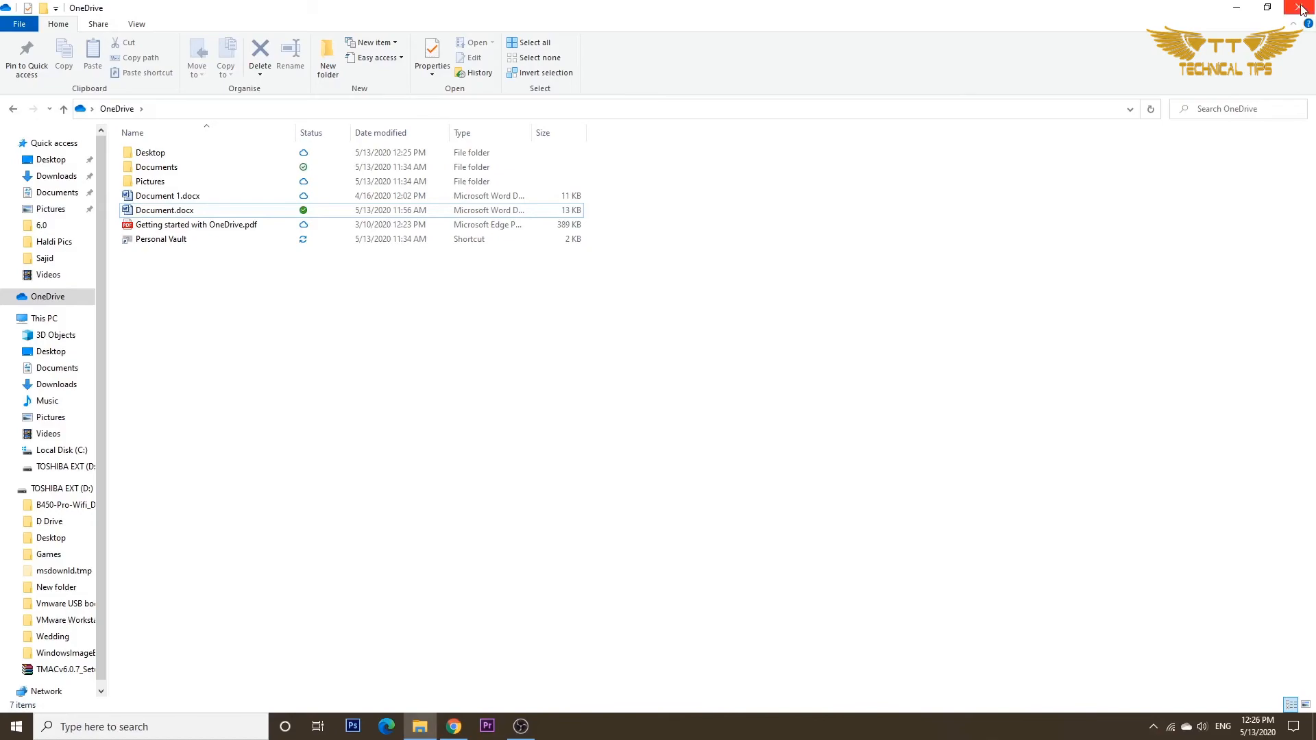
left_click(1302, 7)
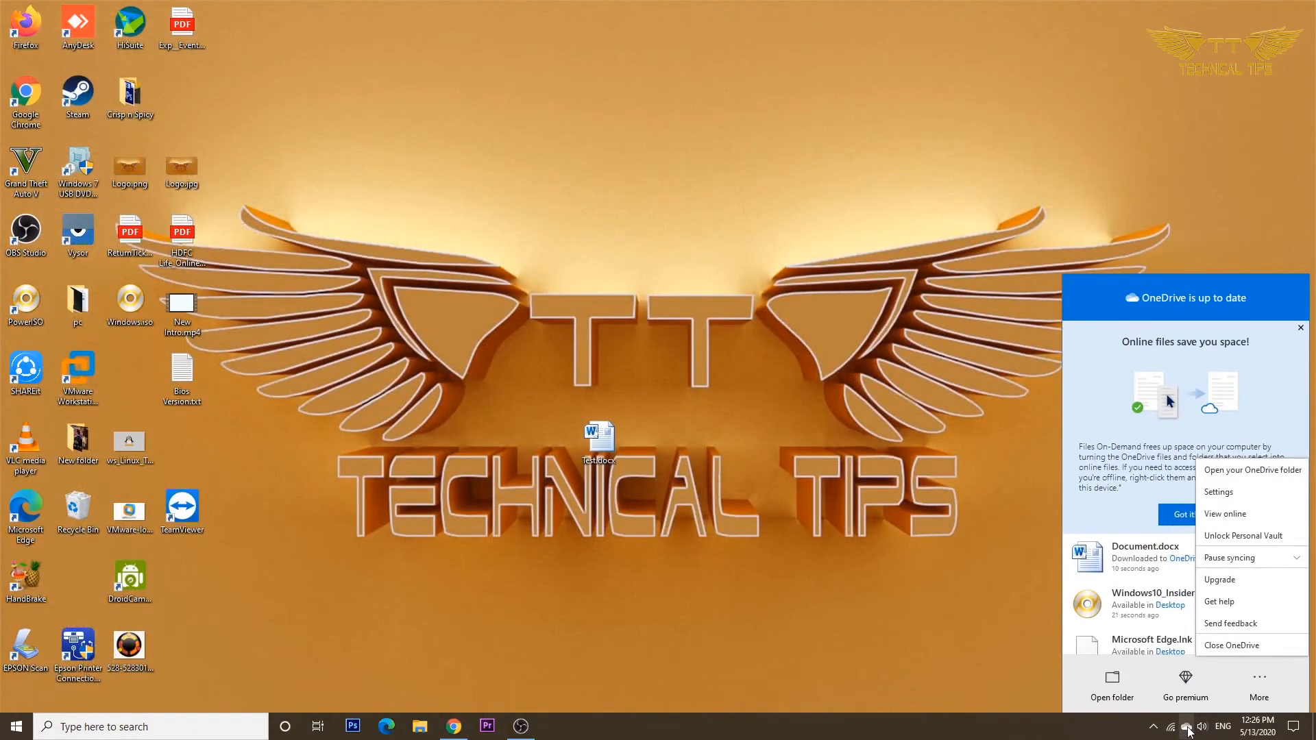
mouse_move(1218, 492)
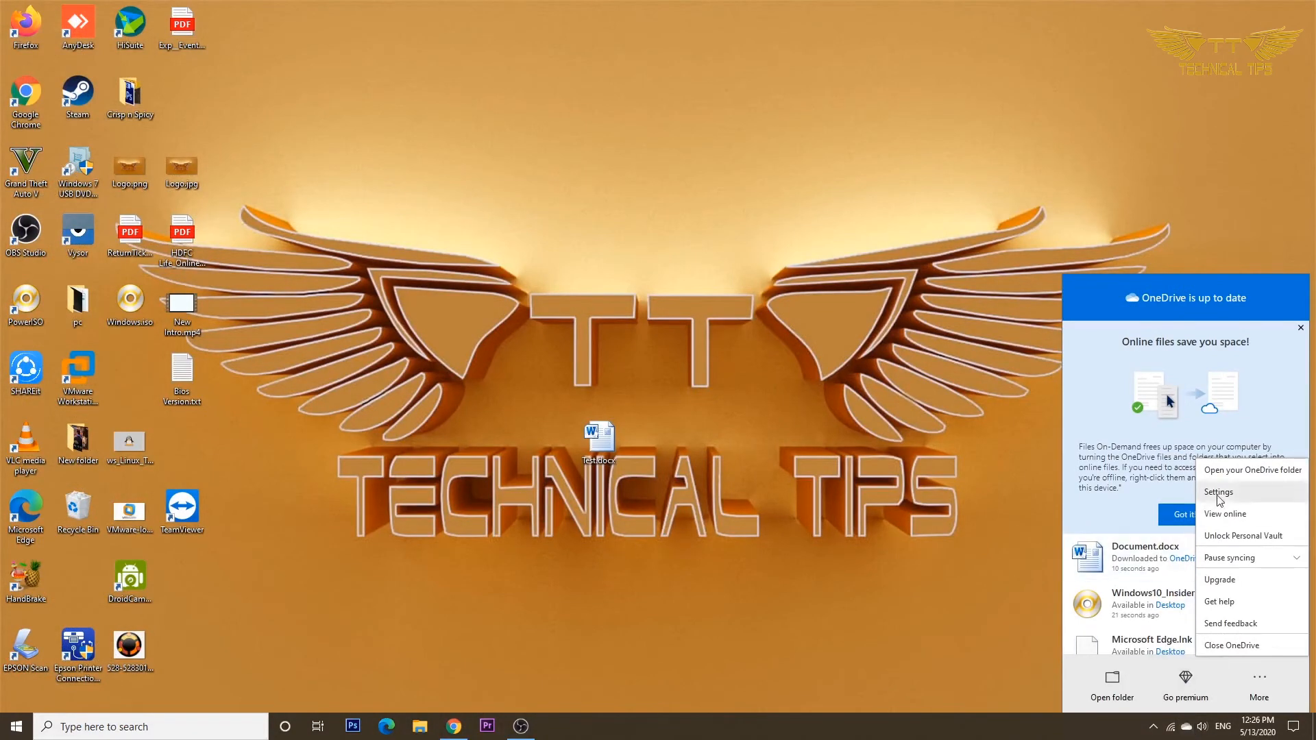
Step: Uncheck 'Save space and download files as you use them' and confirm both OK prompts
left_click(1218, 491)
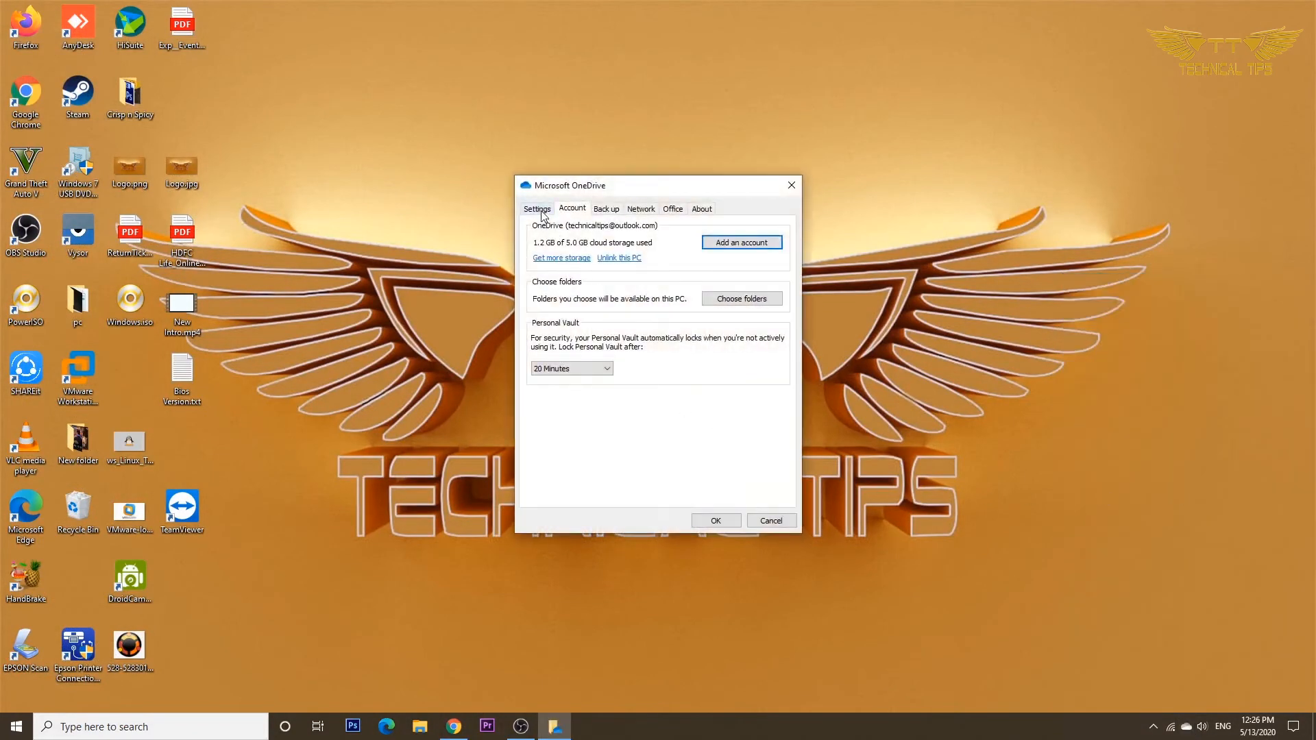
left_click(536, 208)
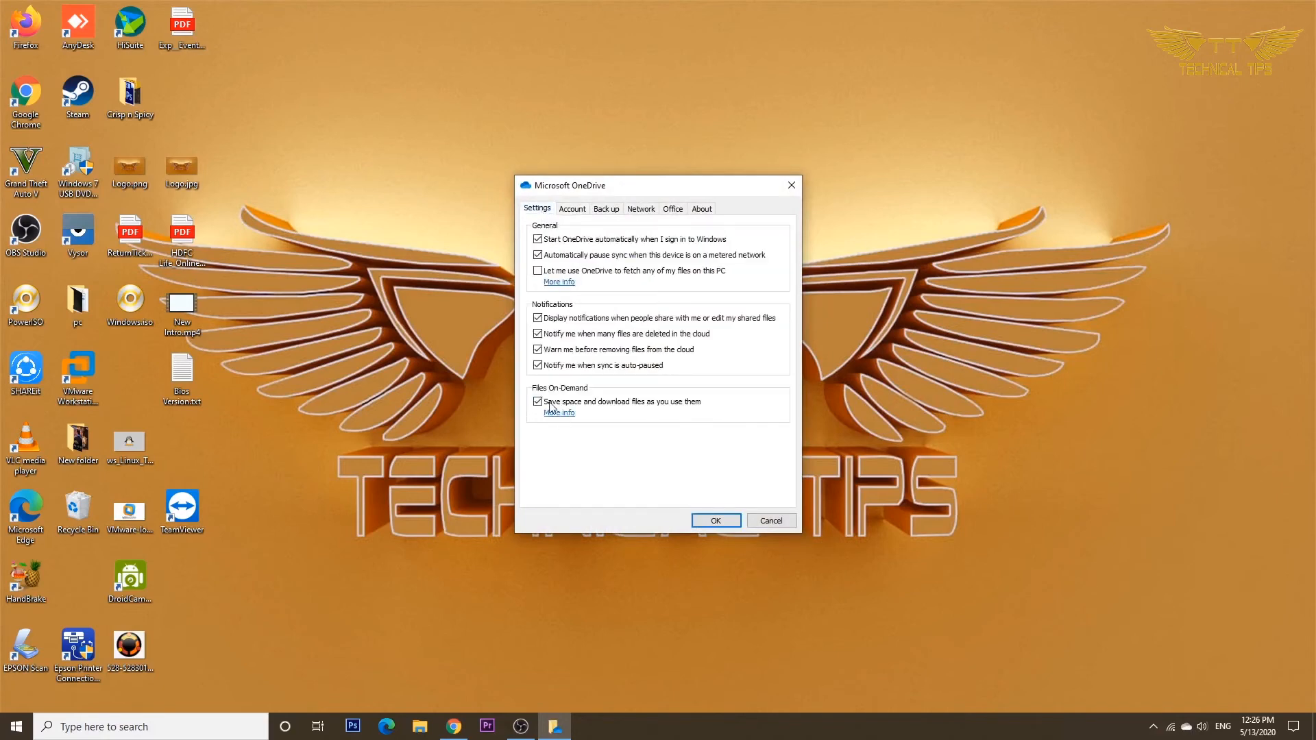
left_click(538, 401)
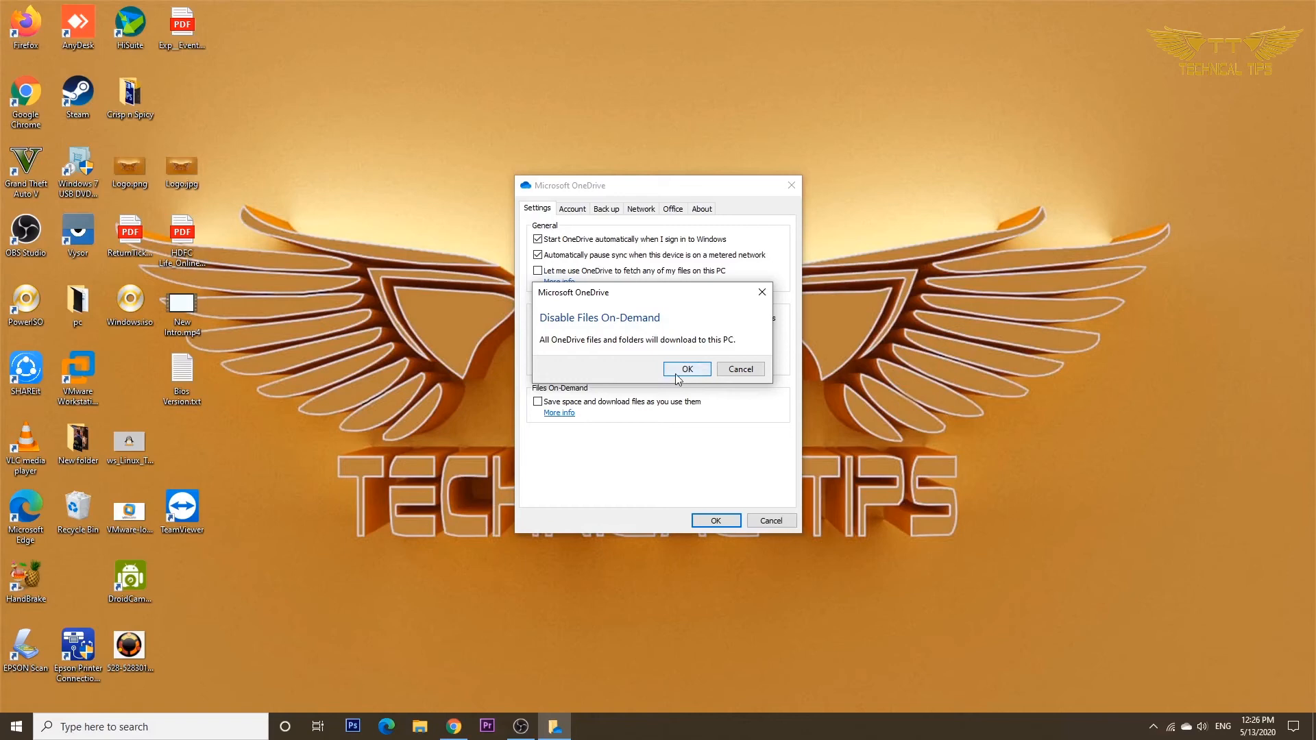
left_click(686, 369)
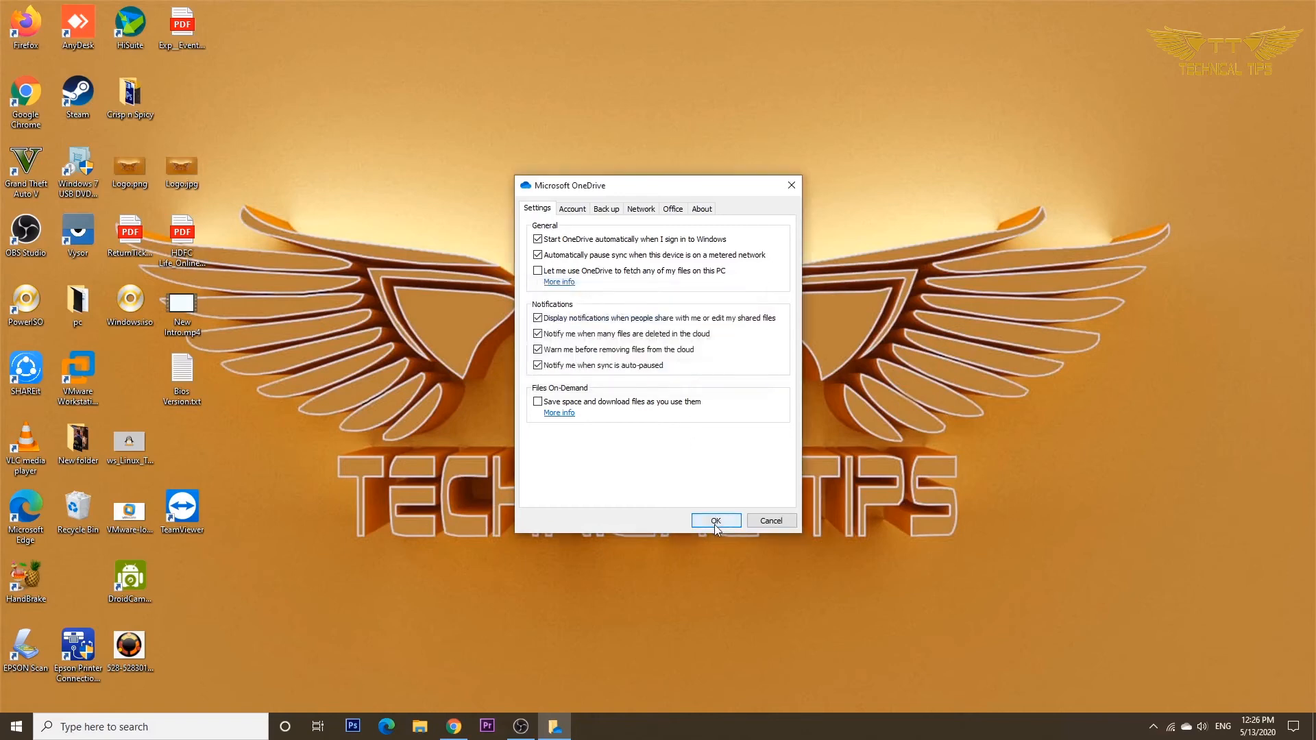
left_click(715, 520)
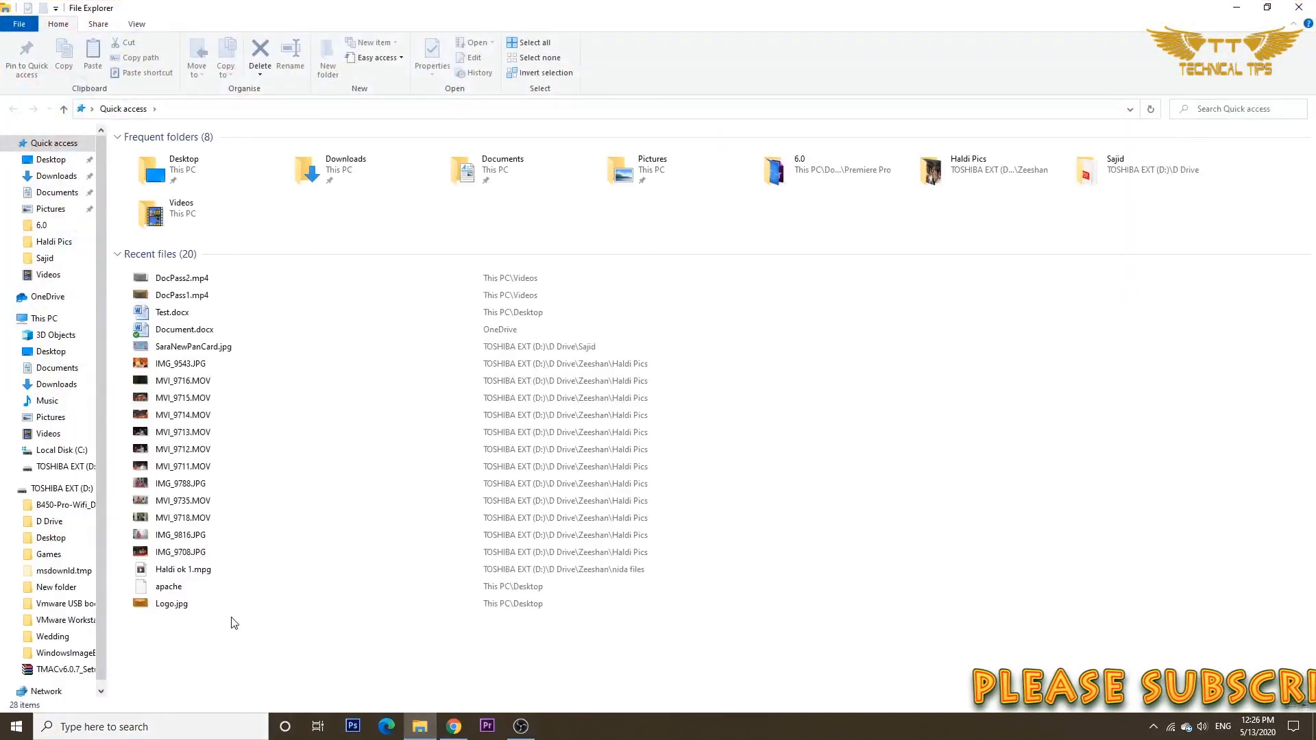
Step: Open OneDrive in the navigation pane to list Desktop, Documents, Pictures and Personal Vault
left_click(47, 296)
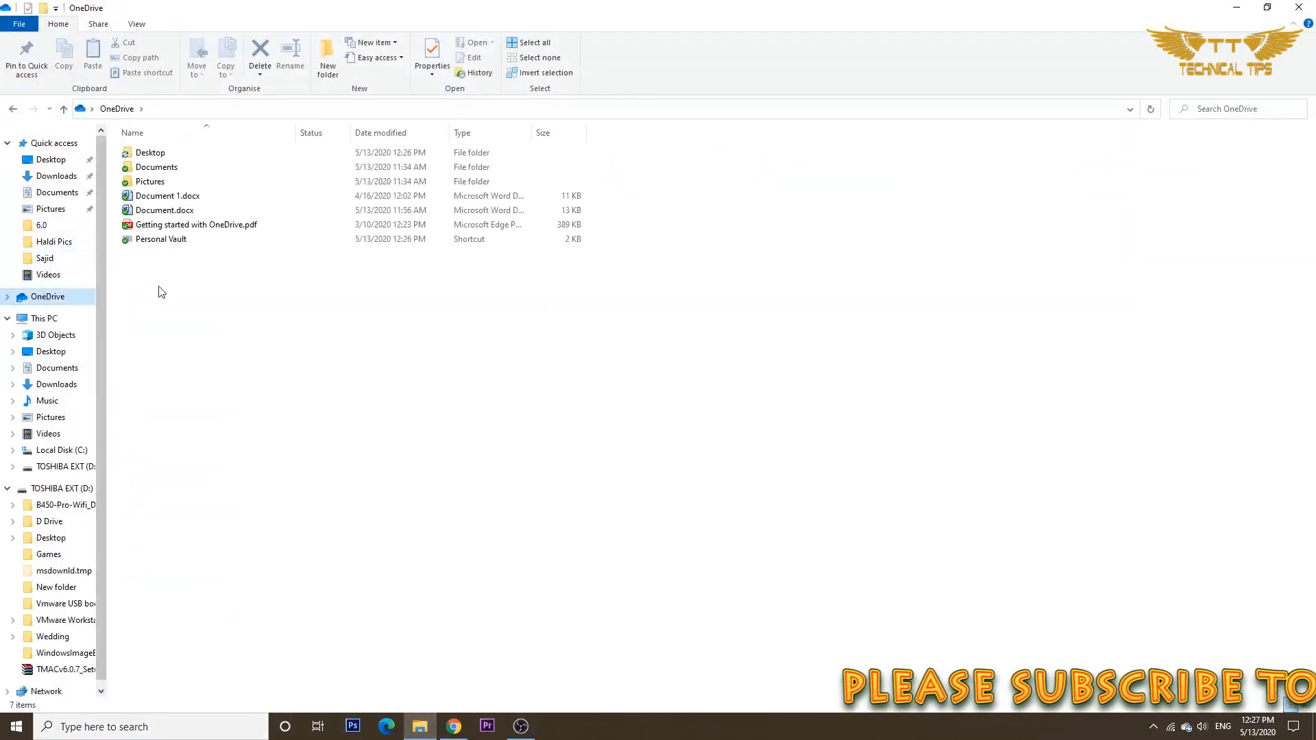
left_click(160, 240)
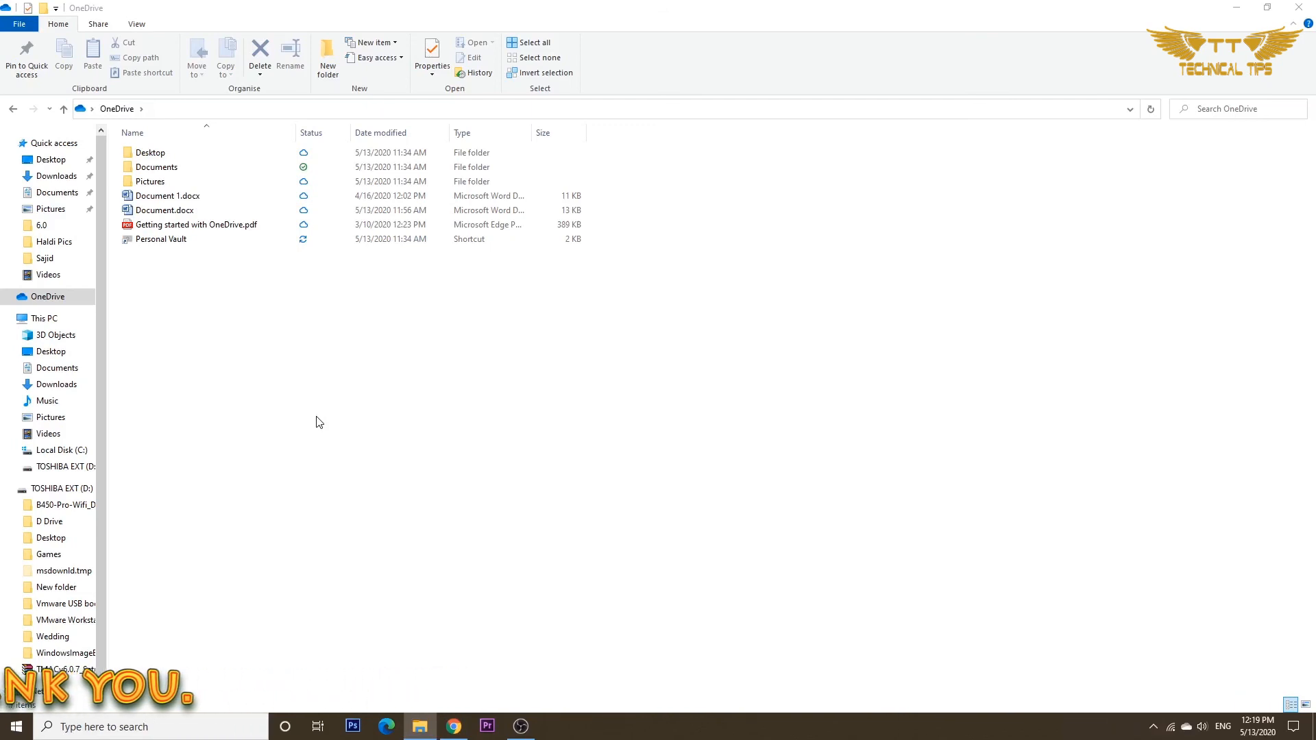
mouse_move(376, 422)
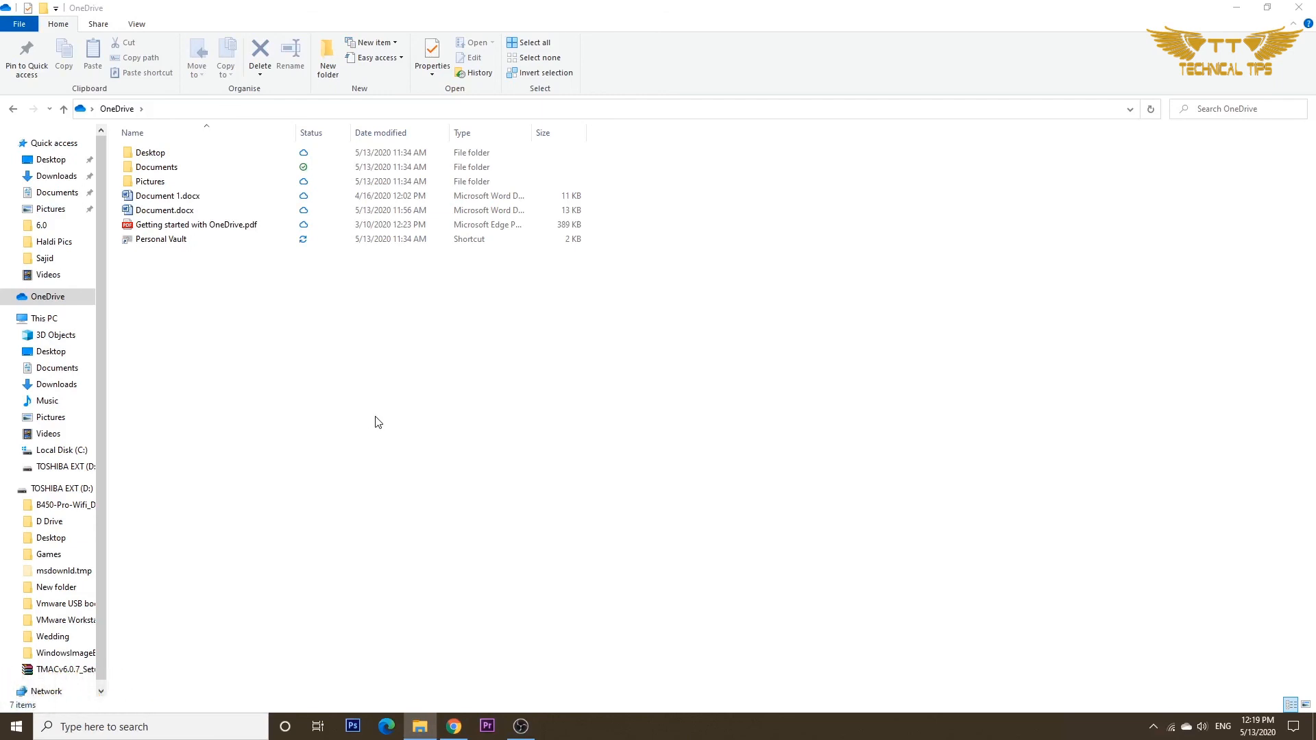
mouse_move(1305, 8)
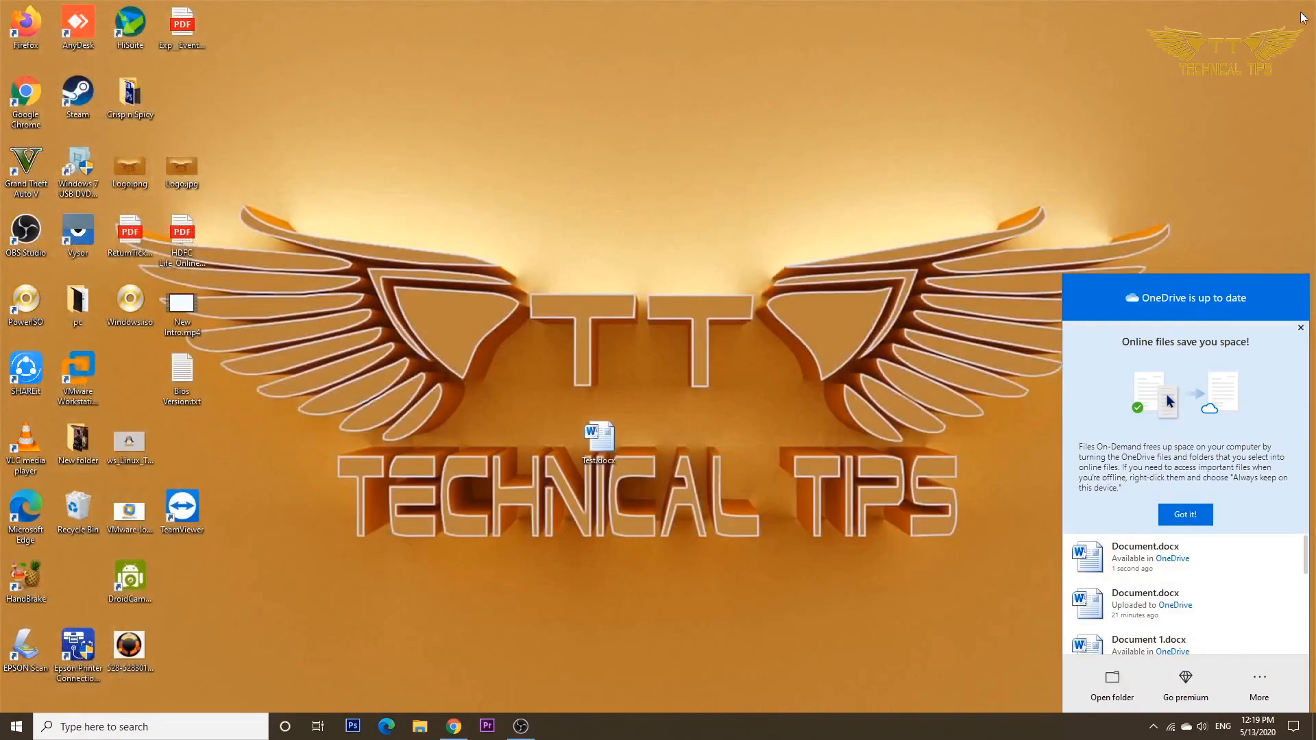
mouse_move(1301, 329)
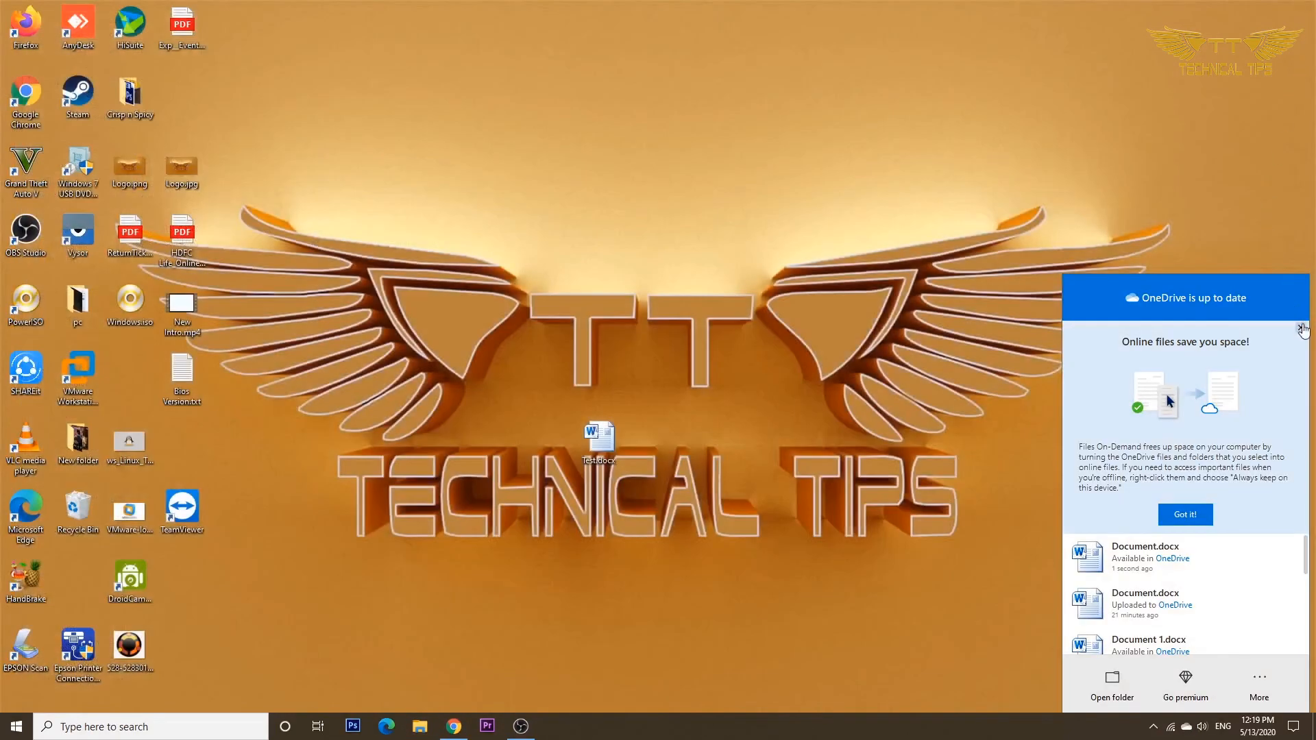
Step: Dismiss the OneDrive activity flyout with its X button
left_click(1301, 327)
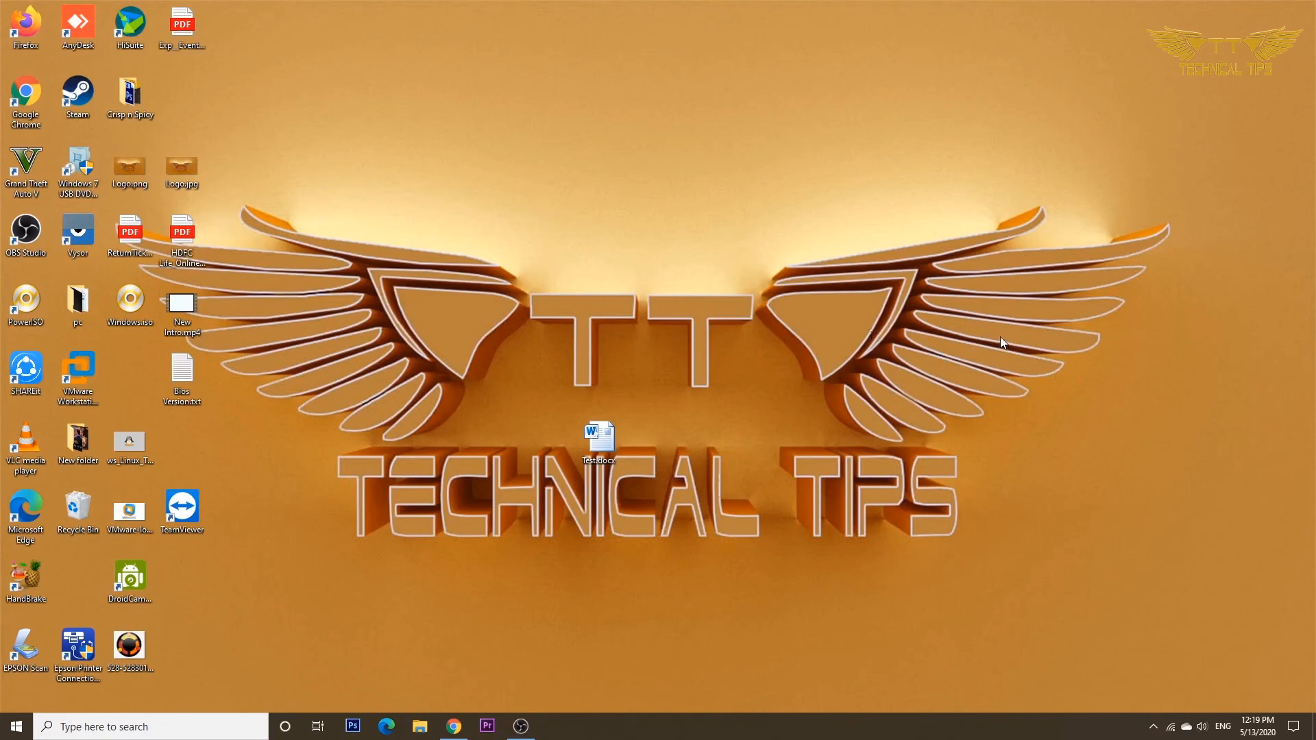